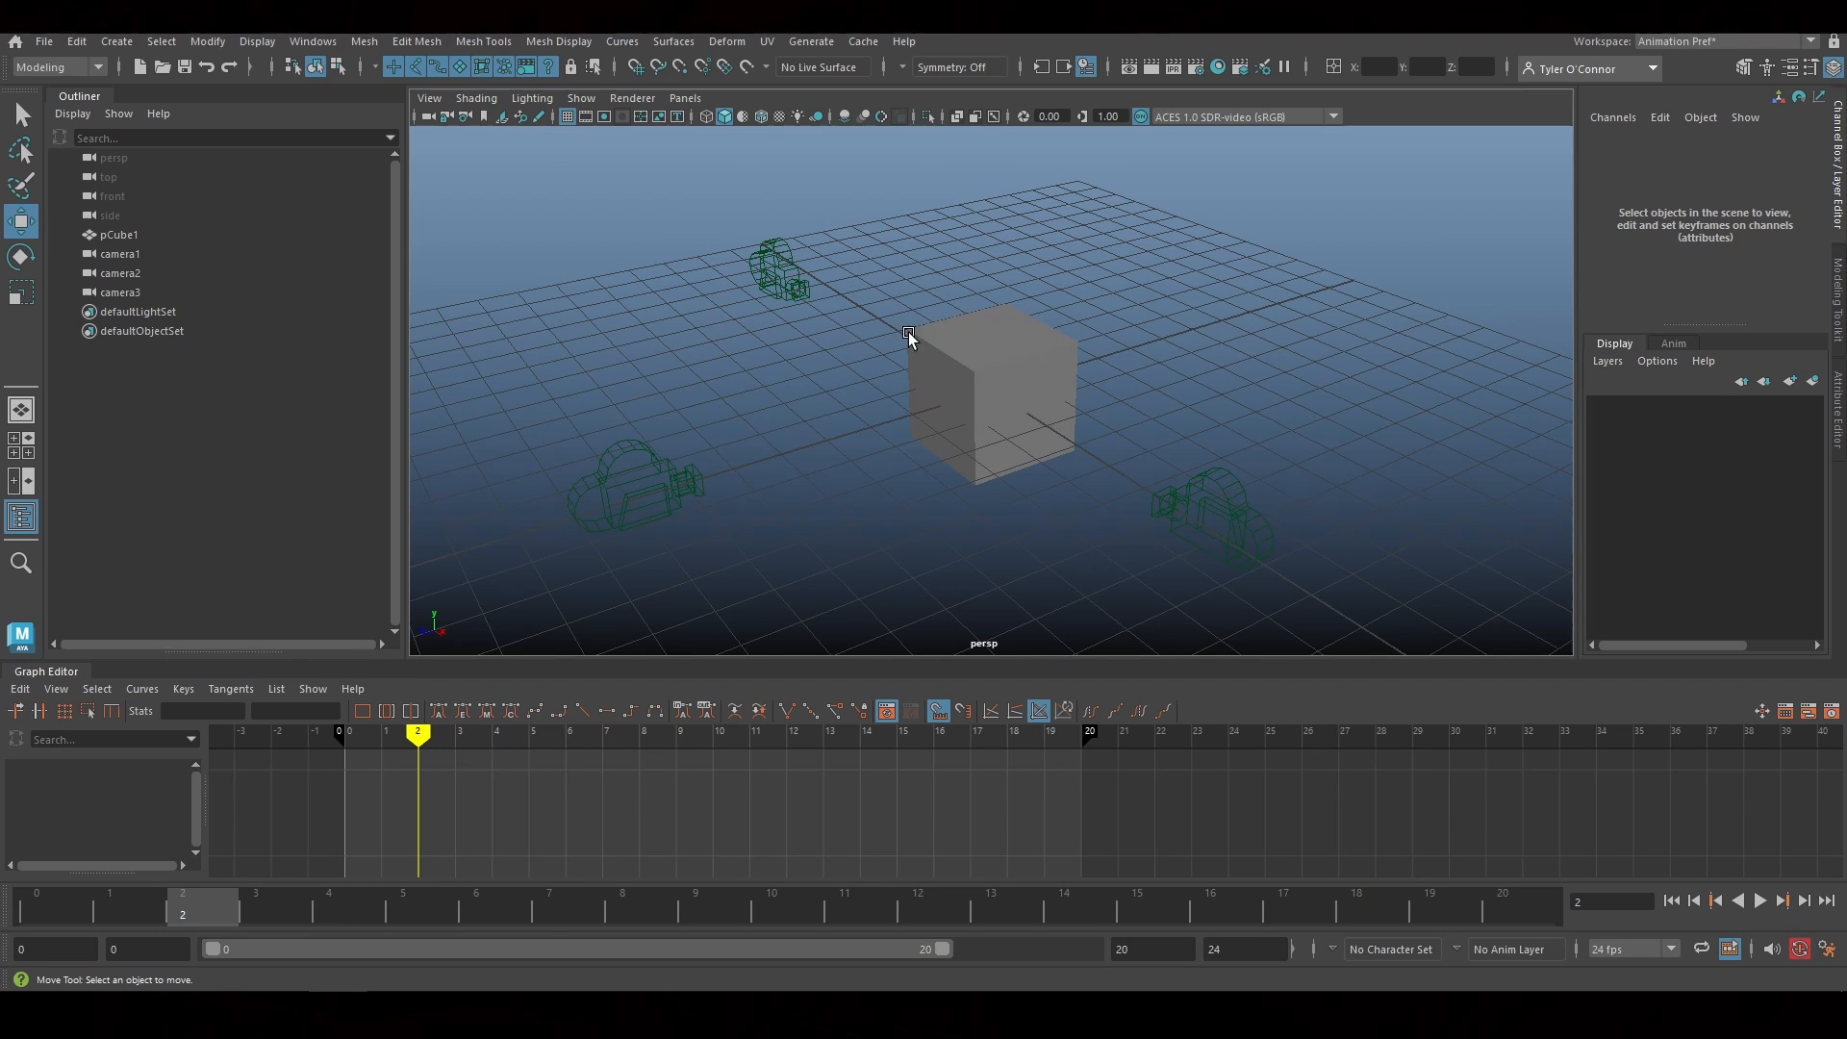
mouse_move(810, 289)
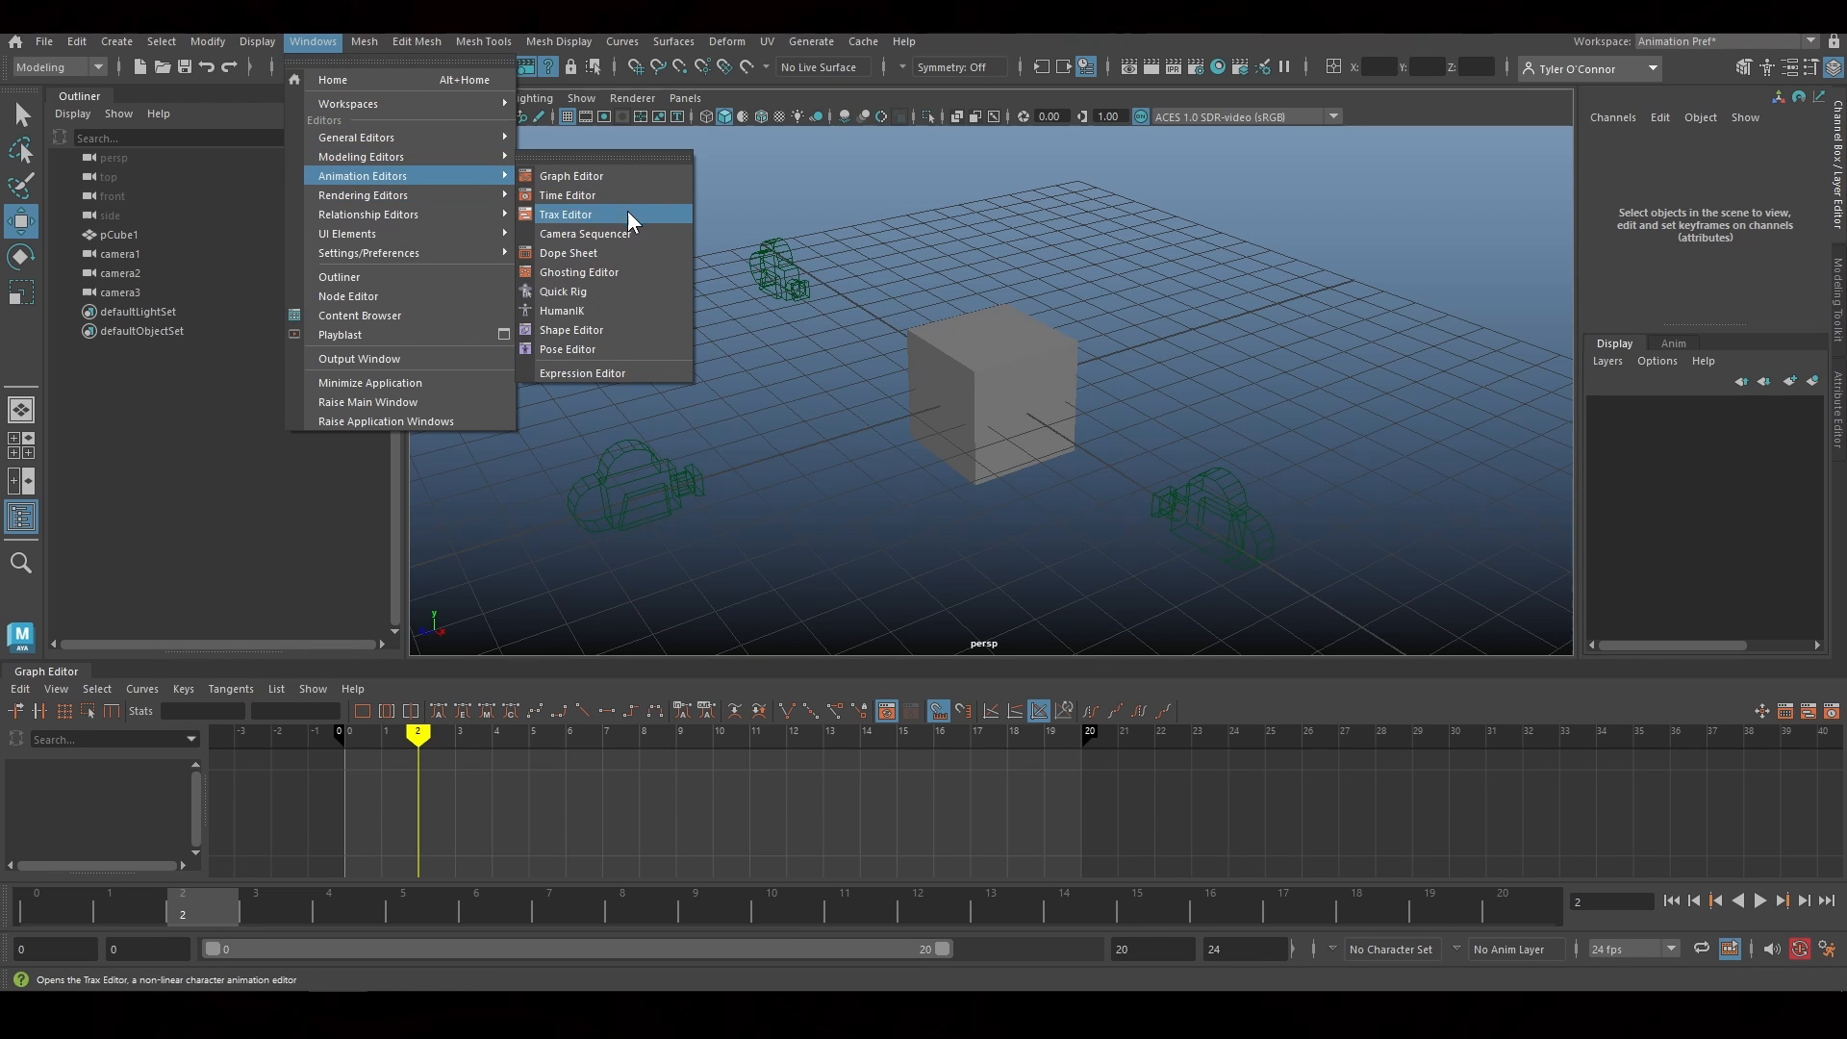
Bring up the Camera Sequencer from Animation Editors and show its Create choices
click(585, 233)
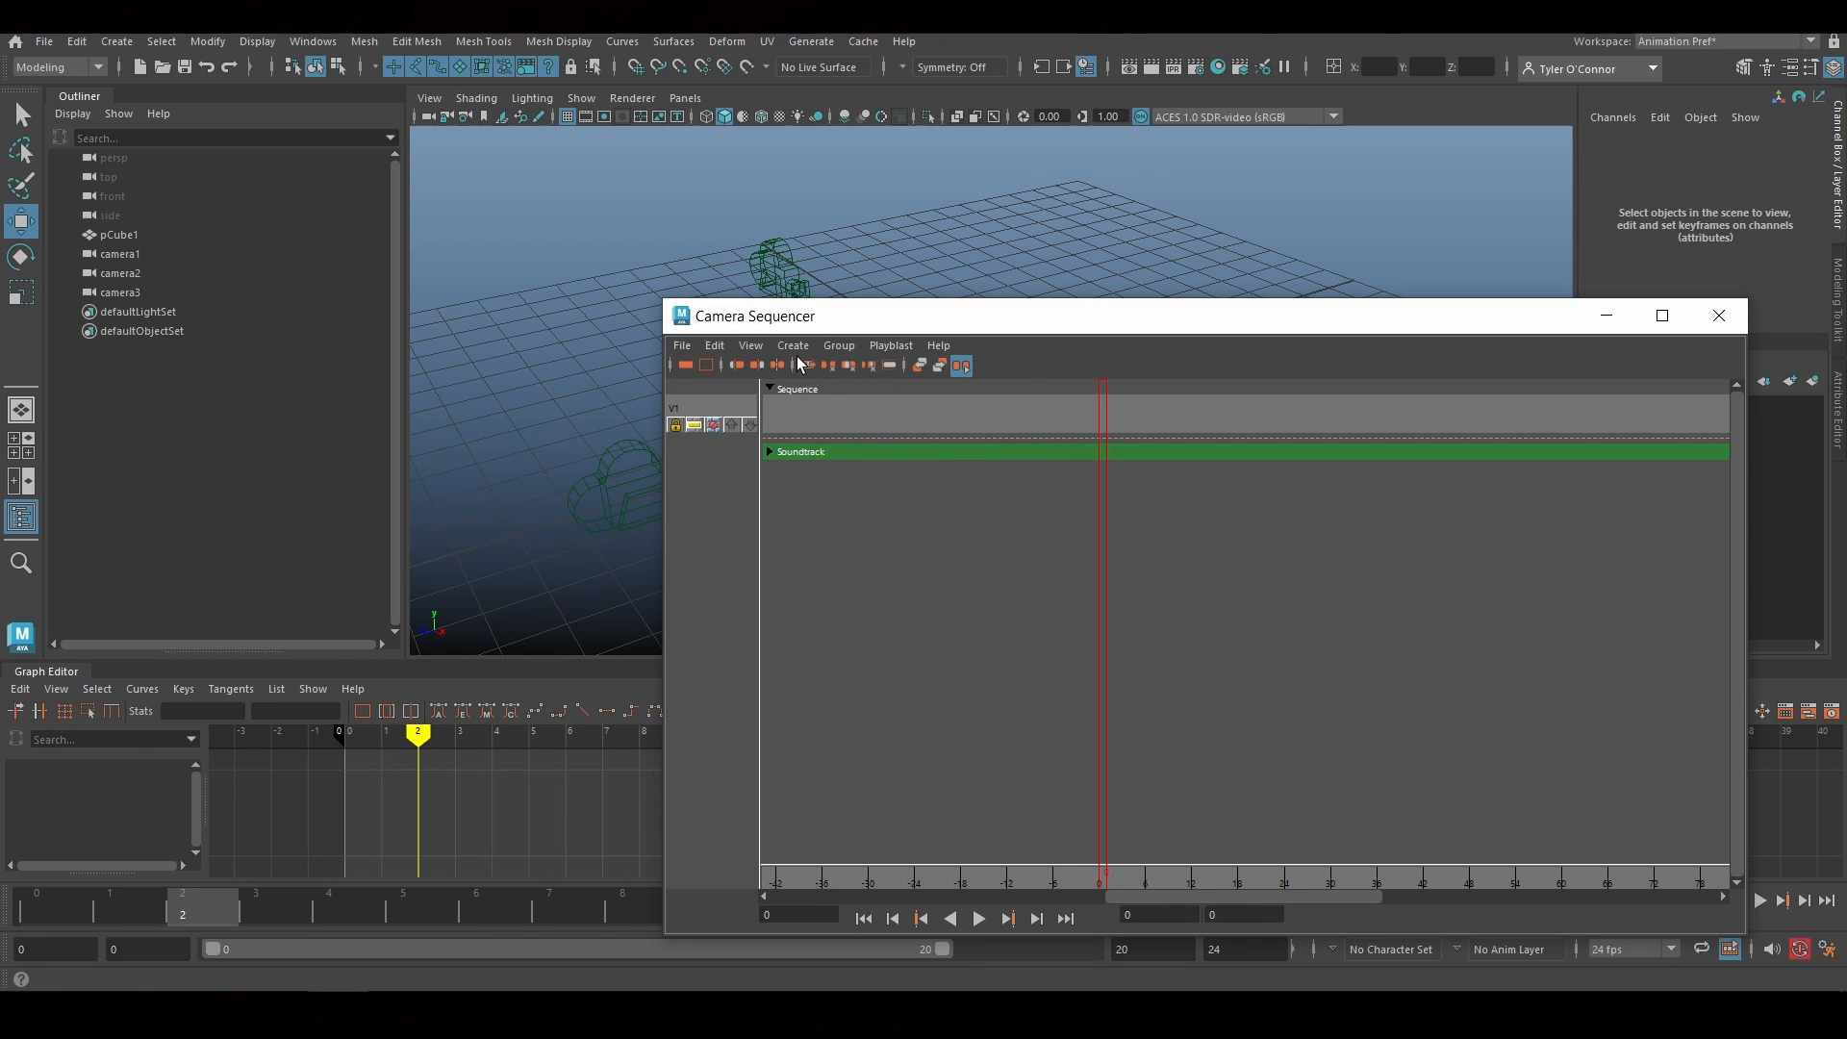
click(791, 345)
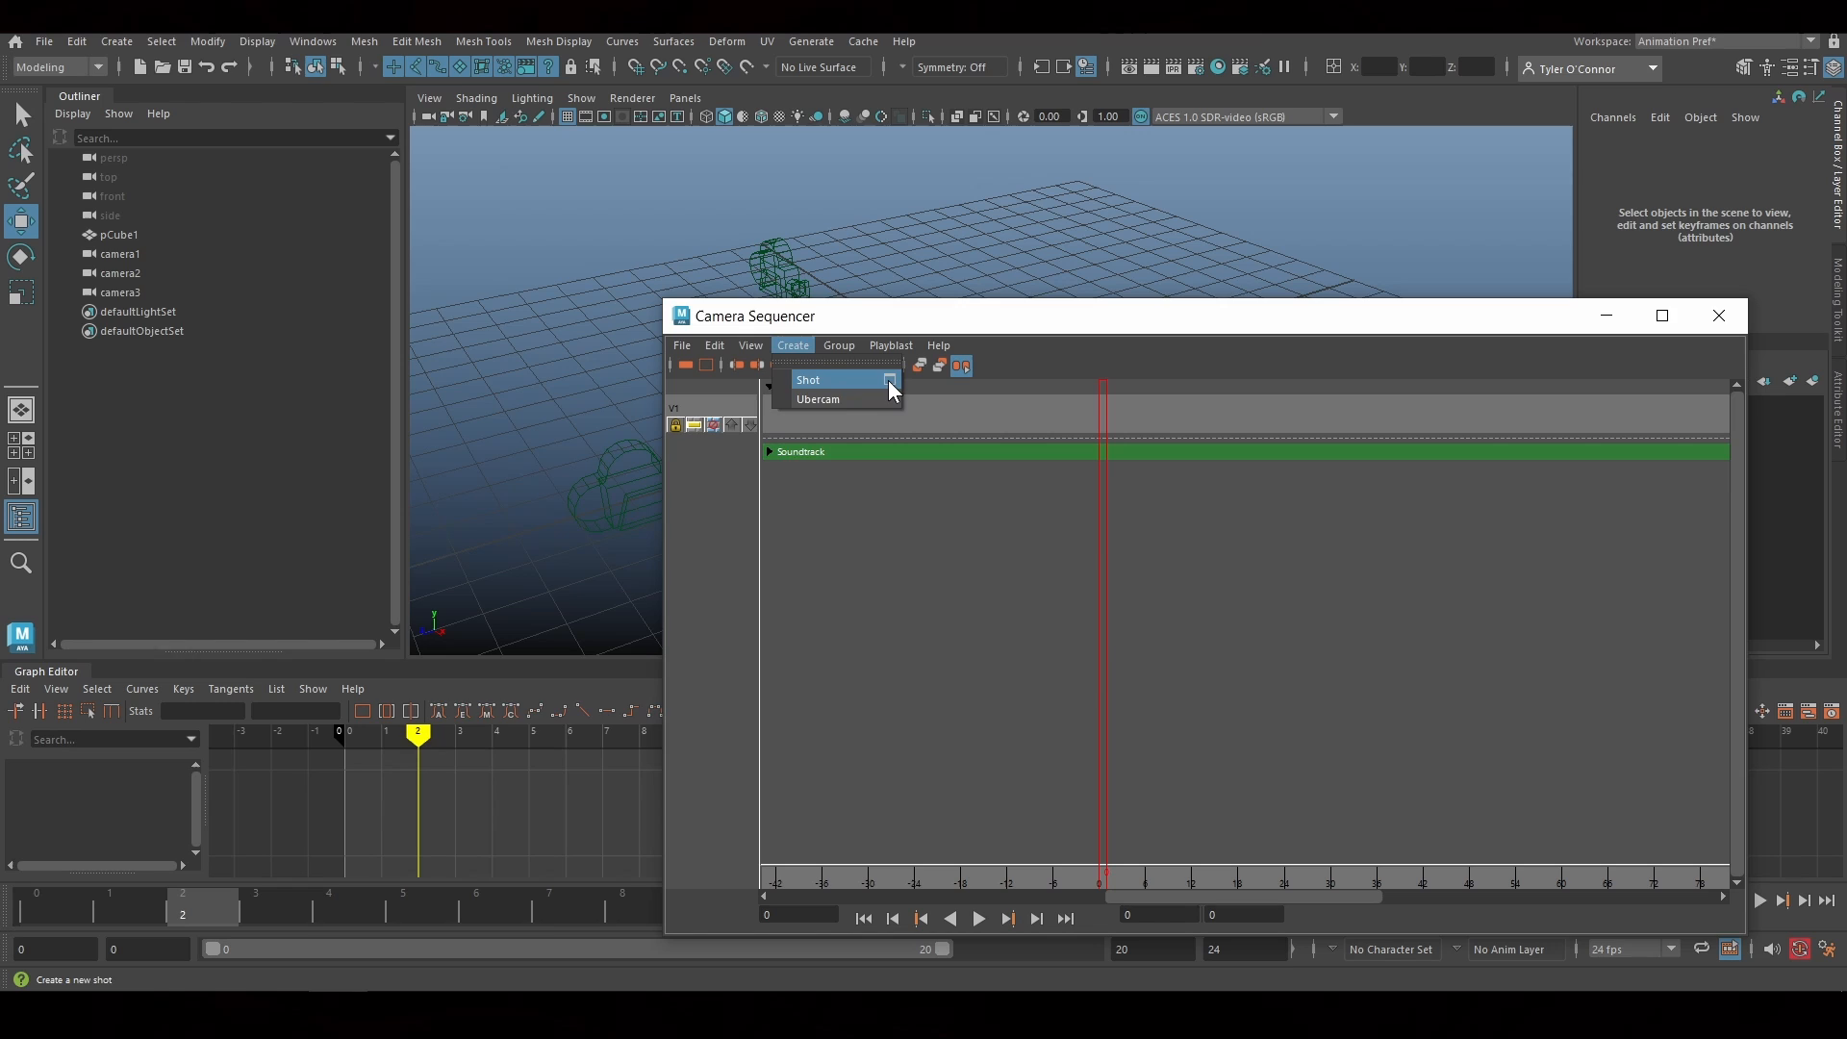
Bring up the Create Shot Options and choose camera1 in the Outliner as the shot camera
click(810, 379)
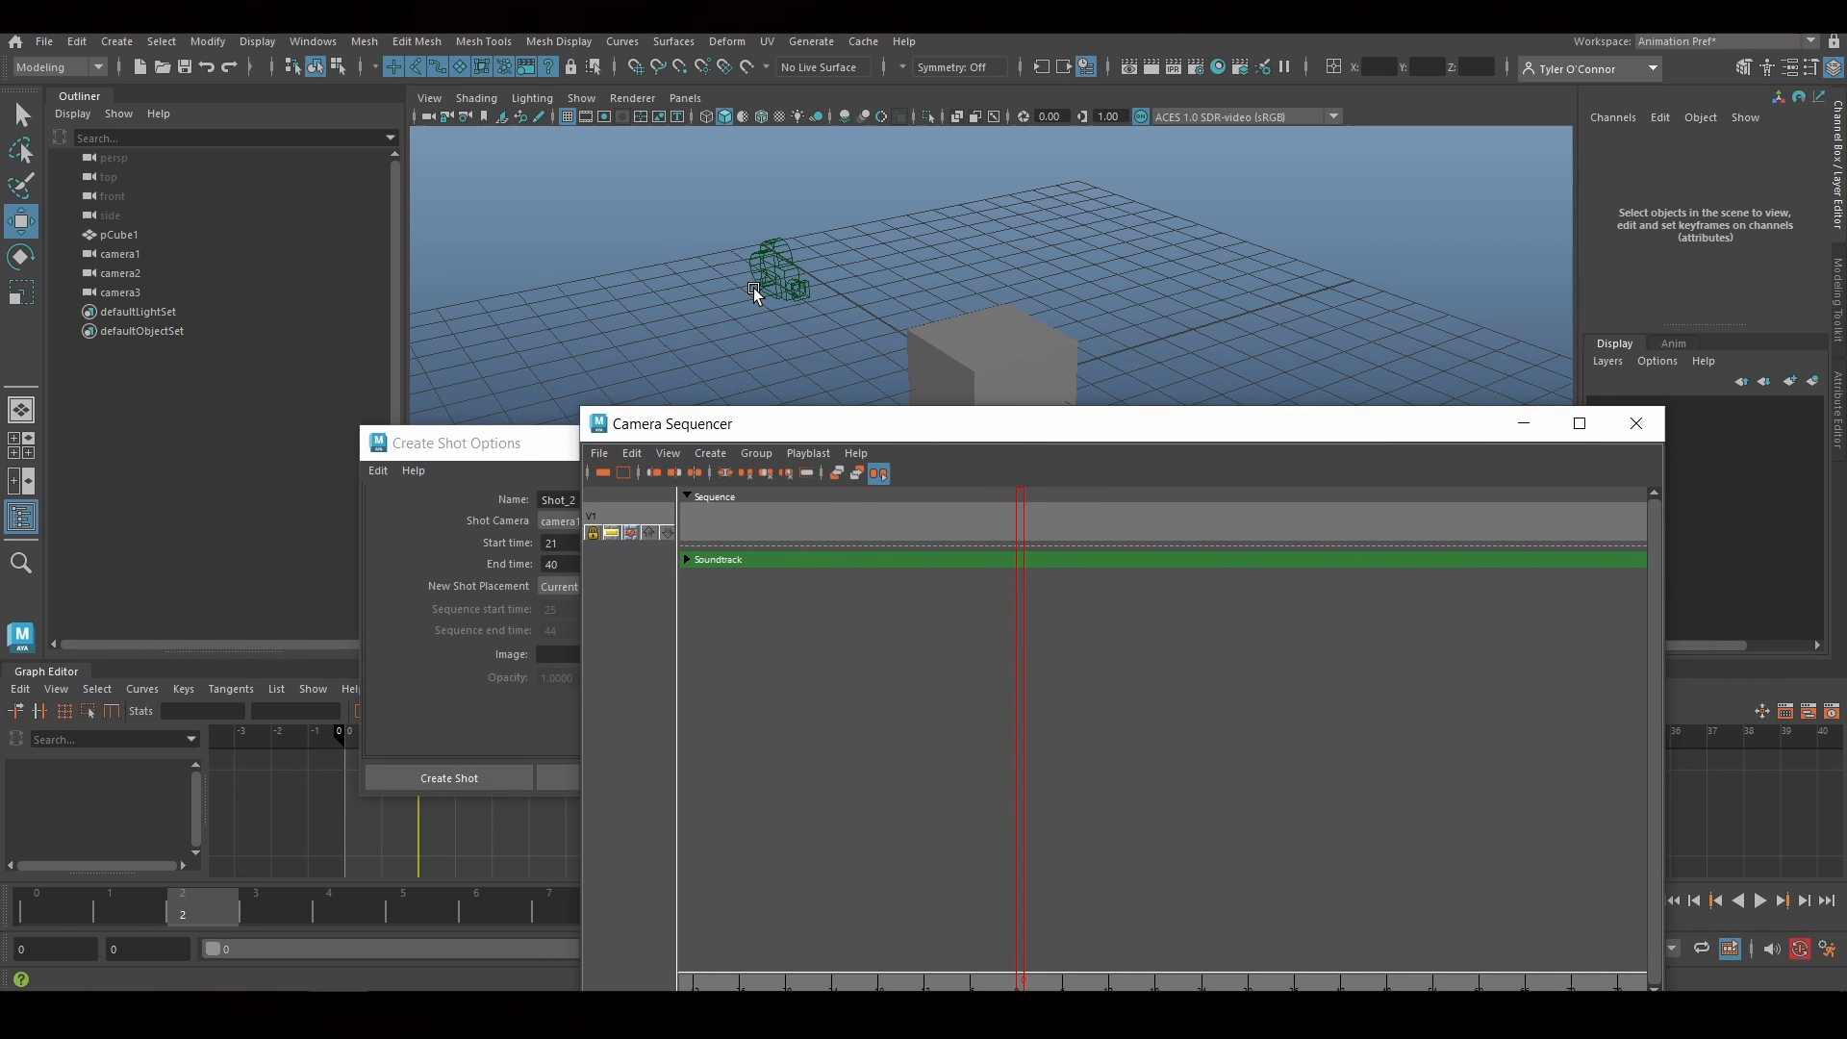
click(120, 254)
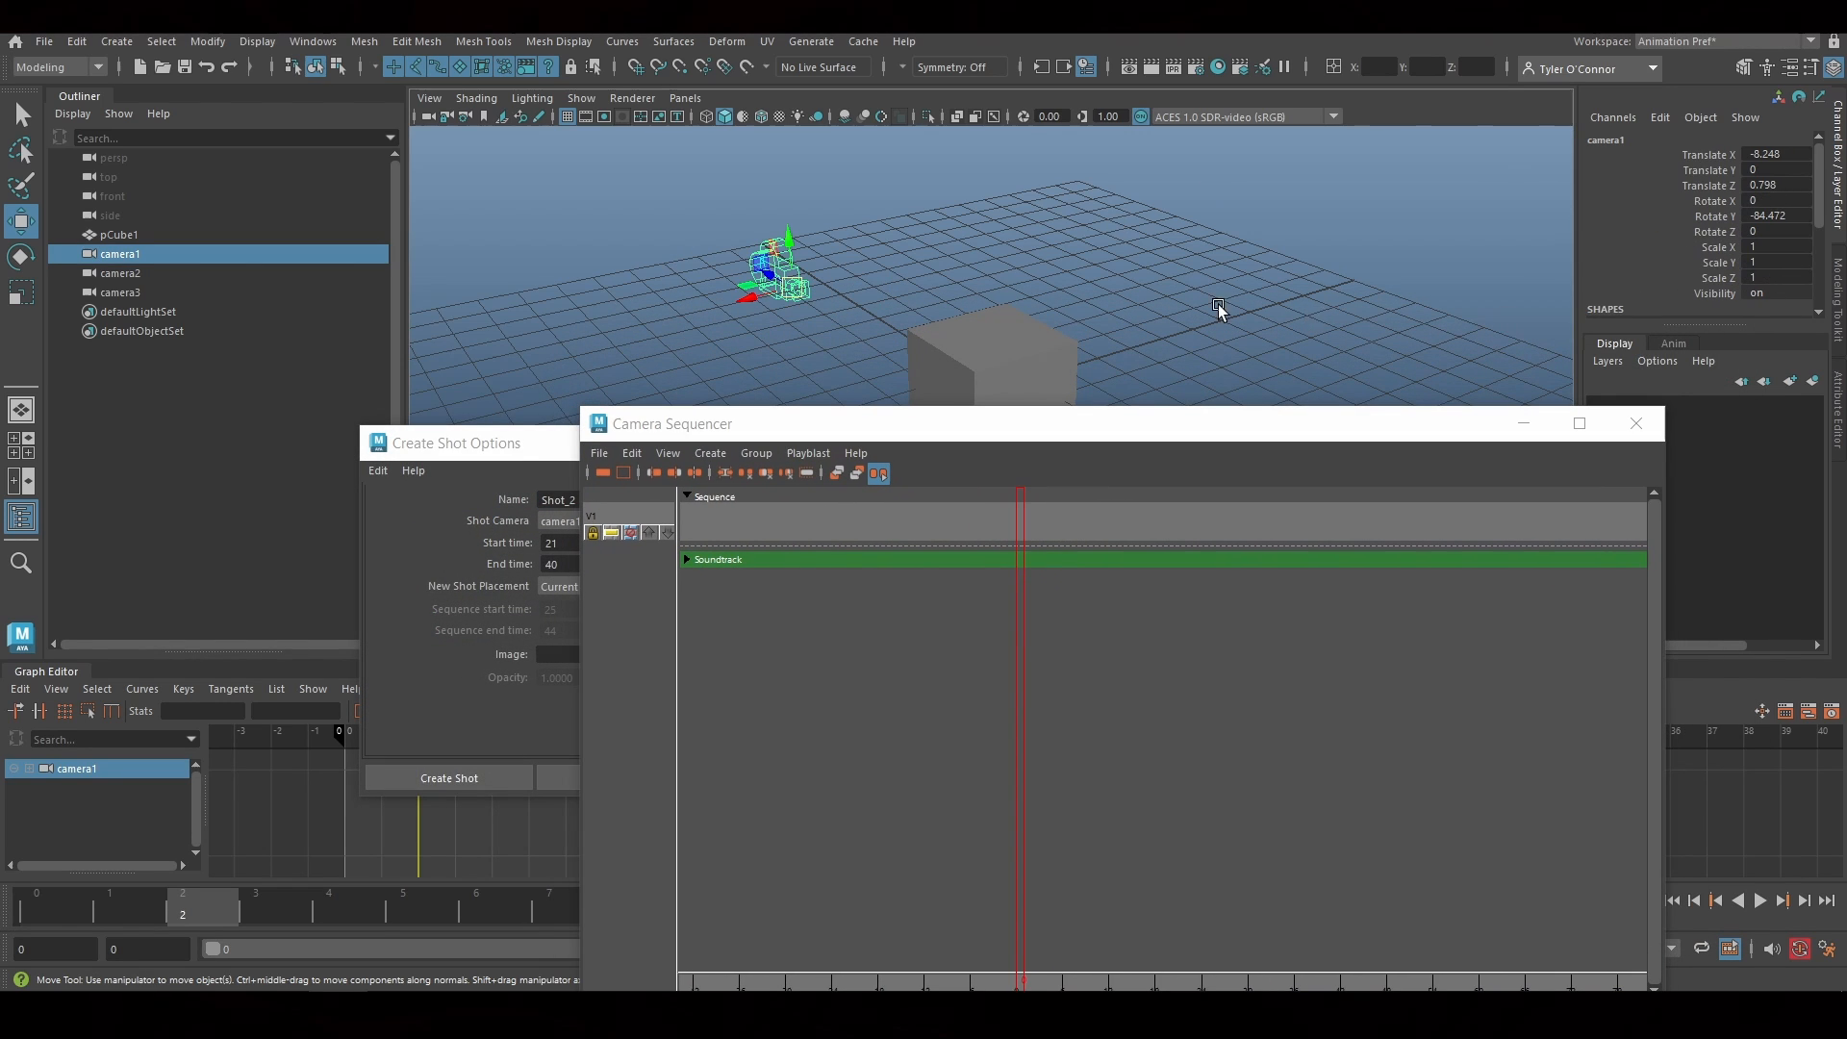
click(119, 291)
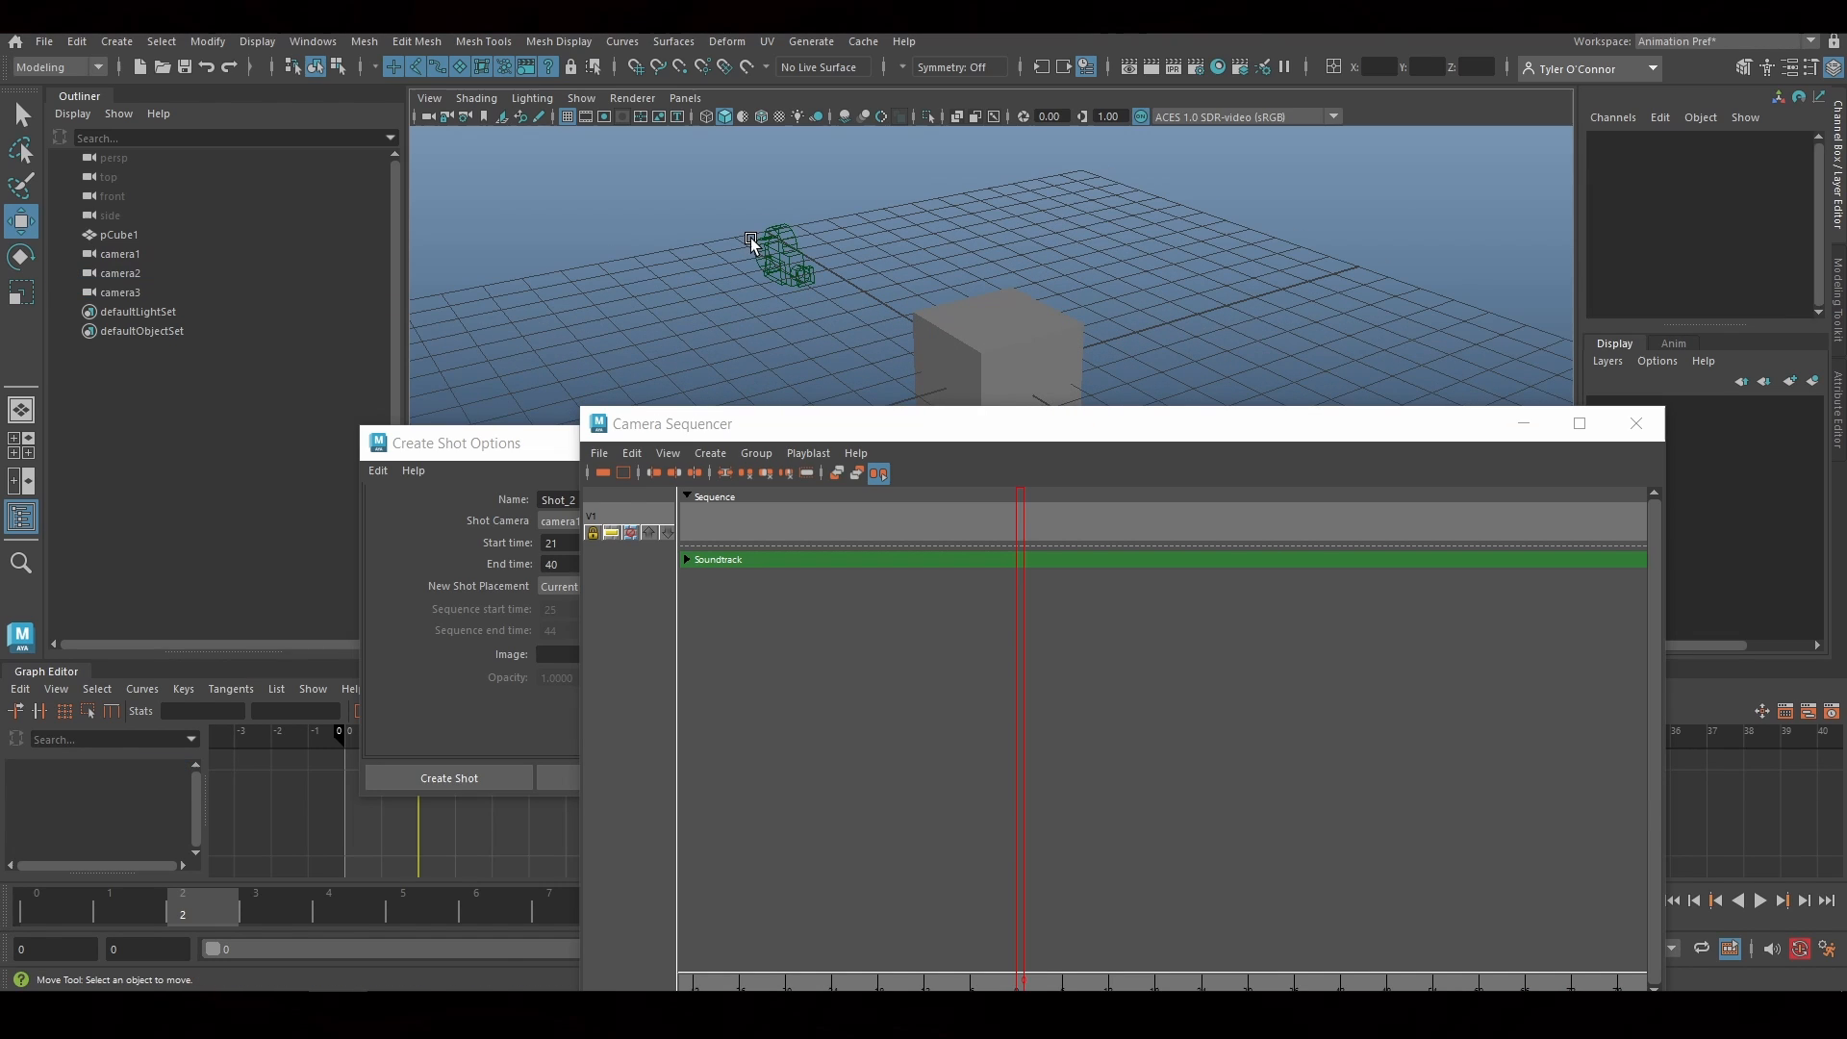
click(119, 254)
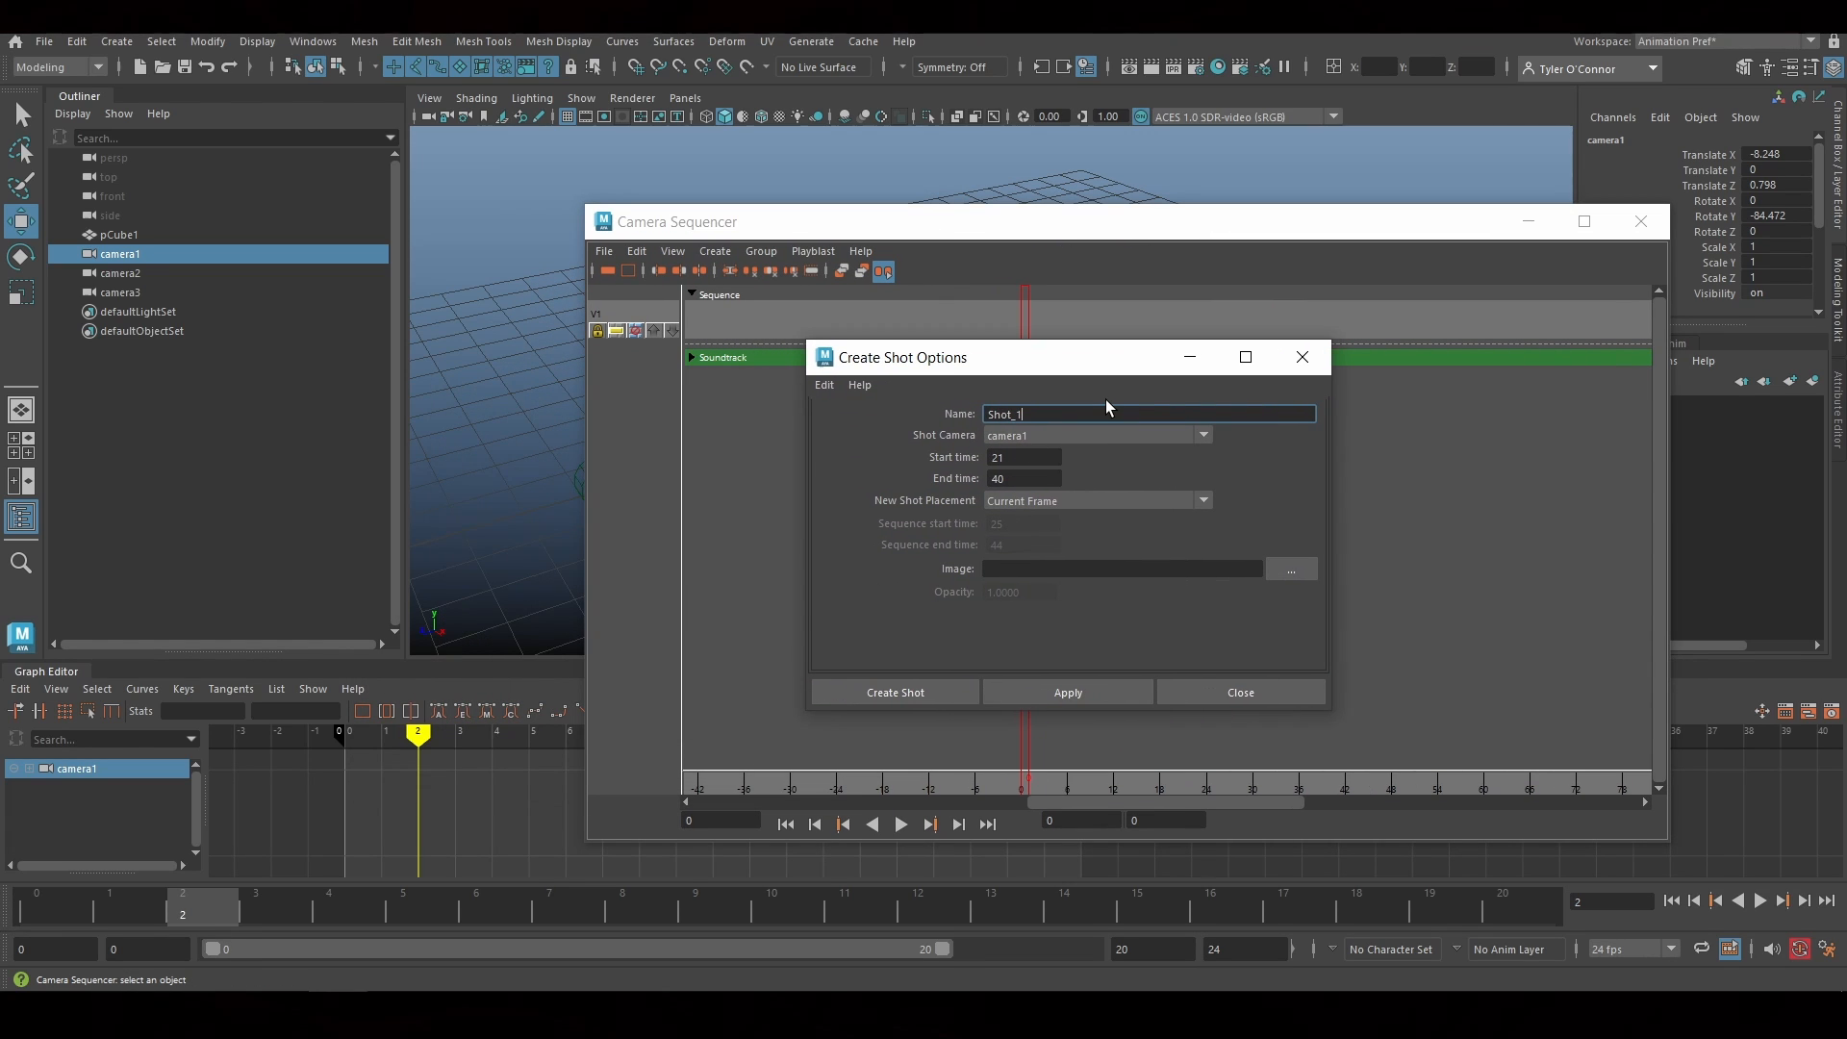
Create Shot_1 for camera1 covering frames 0 to 20
click(1024, 458)
text(20)
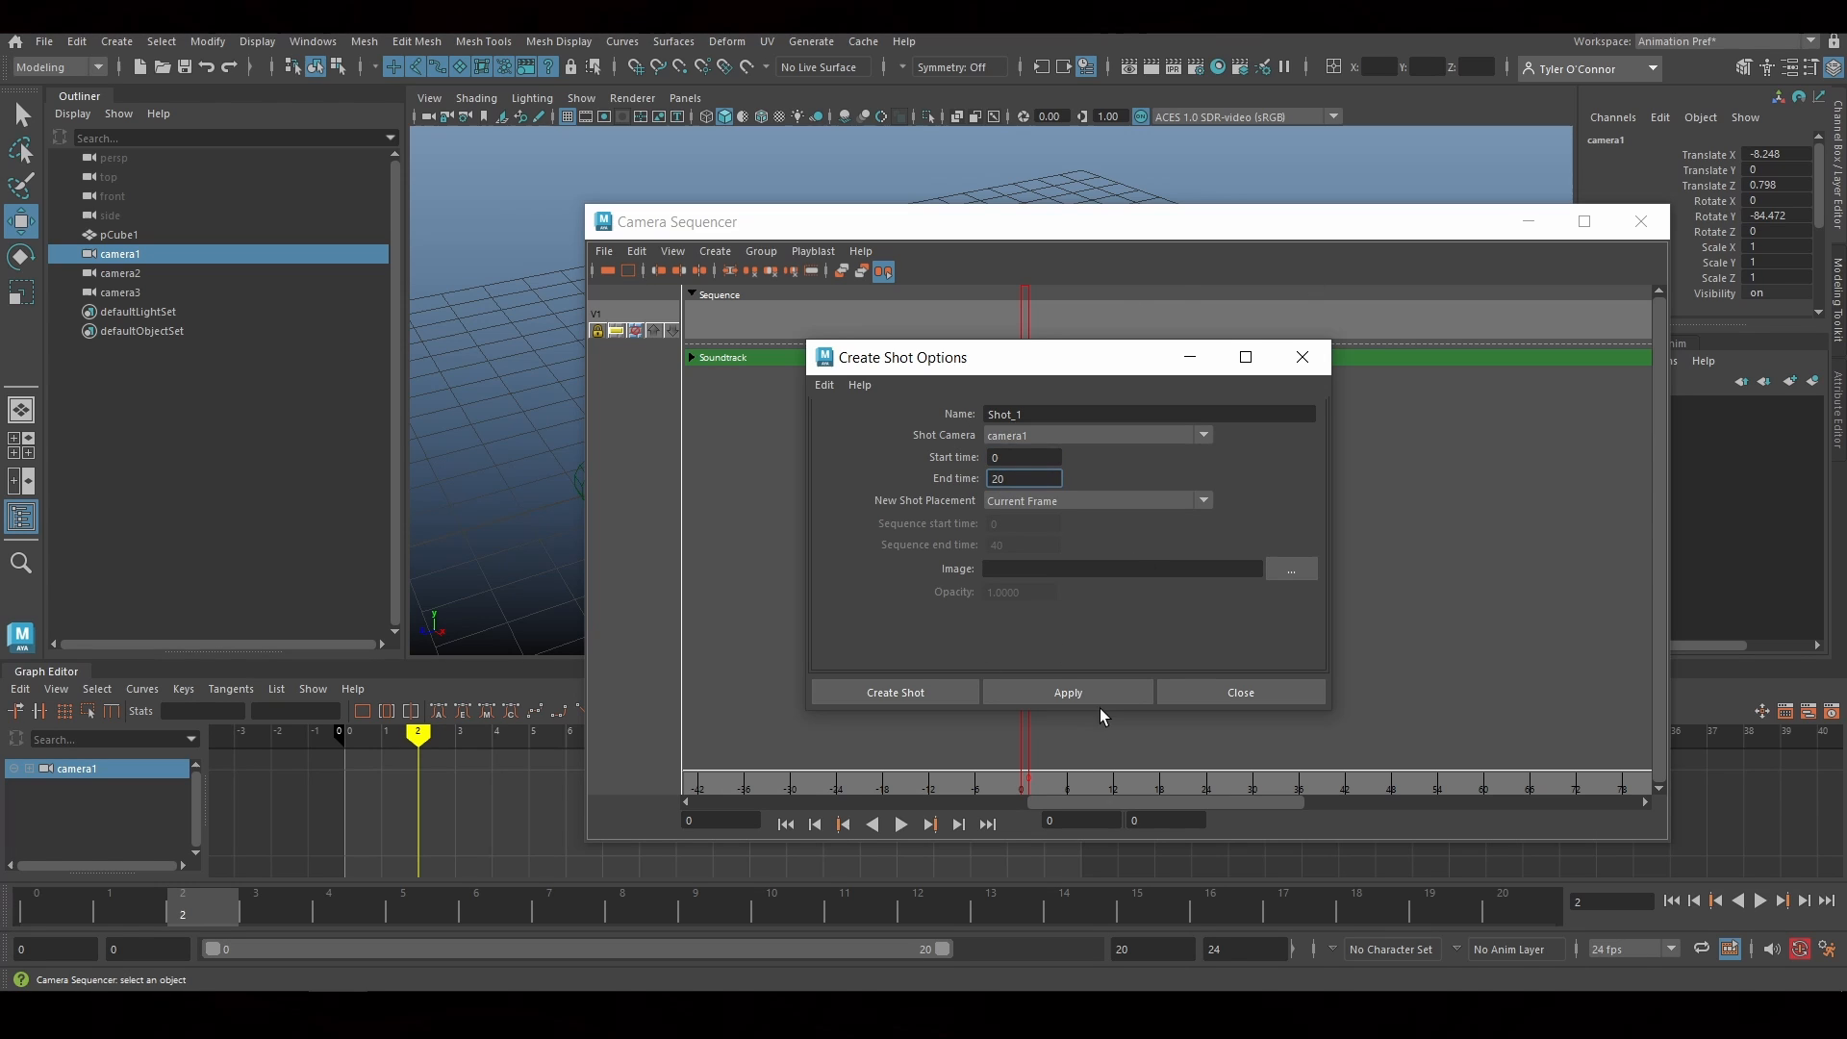
click(895, 691)
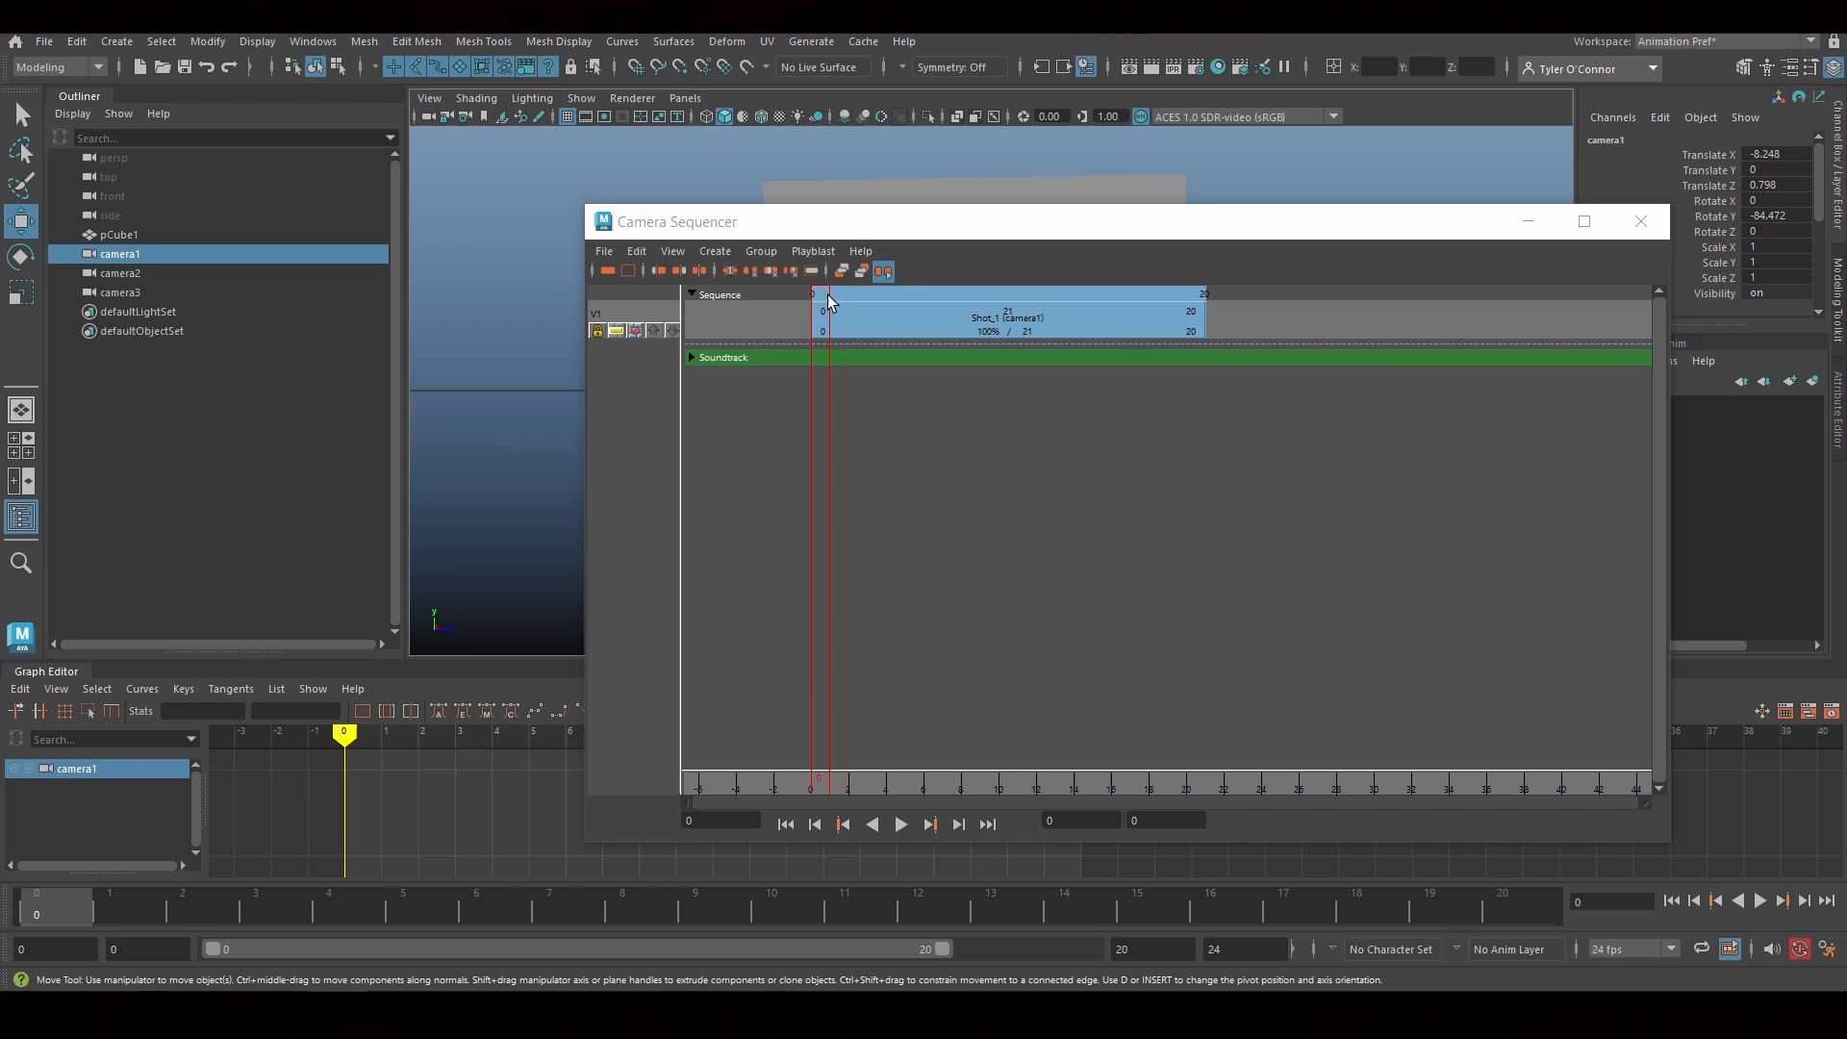
mouse_move(827, 269)
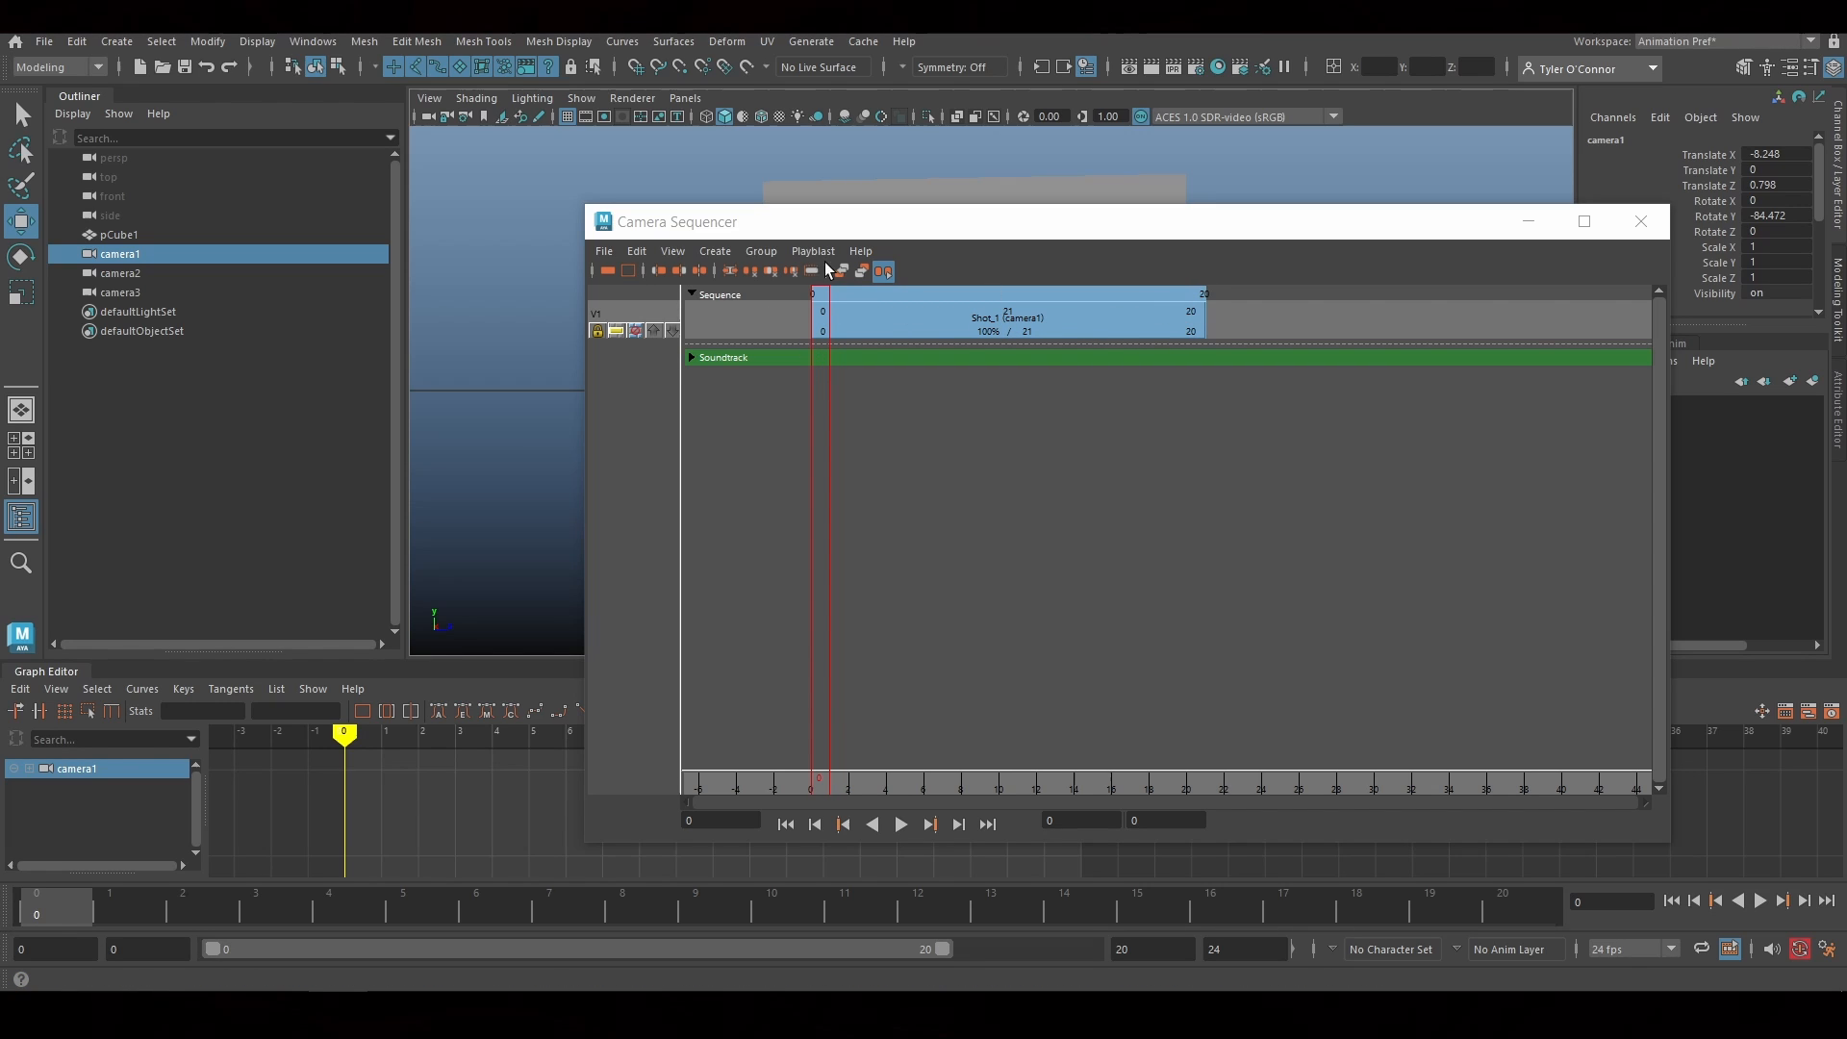
Add Shot_2 for camera2 (frames 21–40) and Shot_3 for camera3 (frames 41–60)
click(1006, 318)
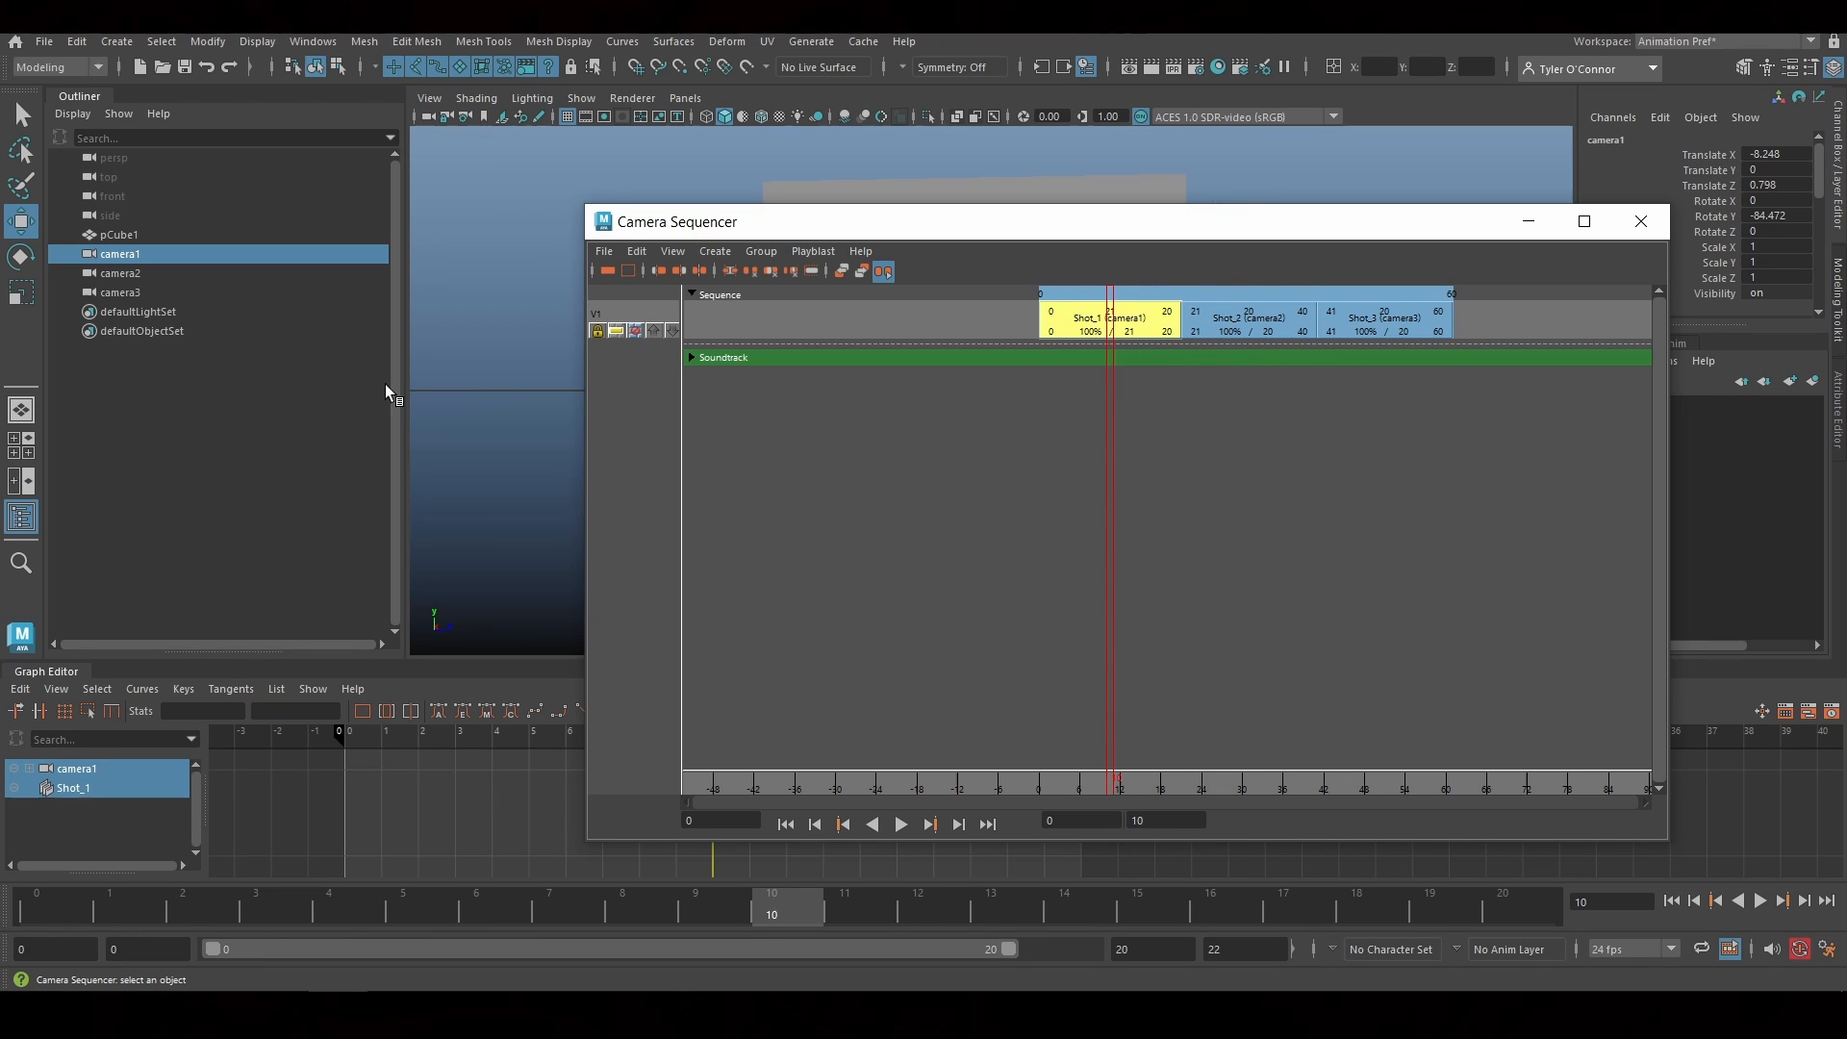
click(119, 292)
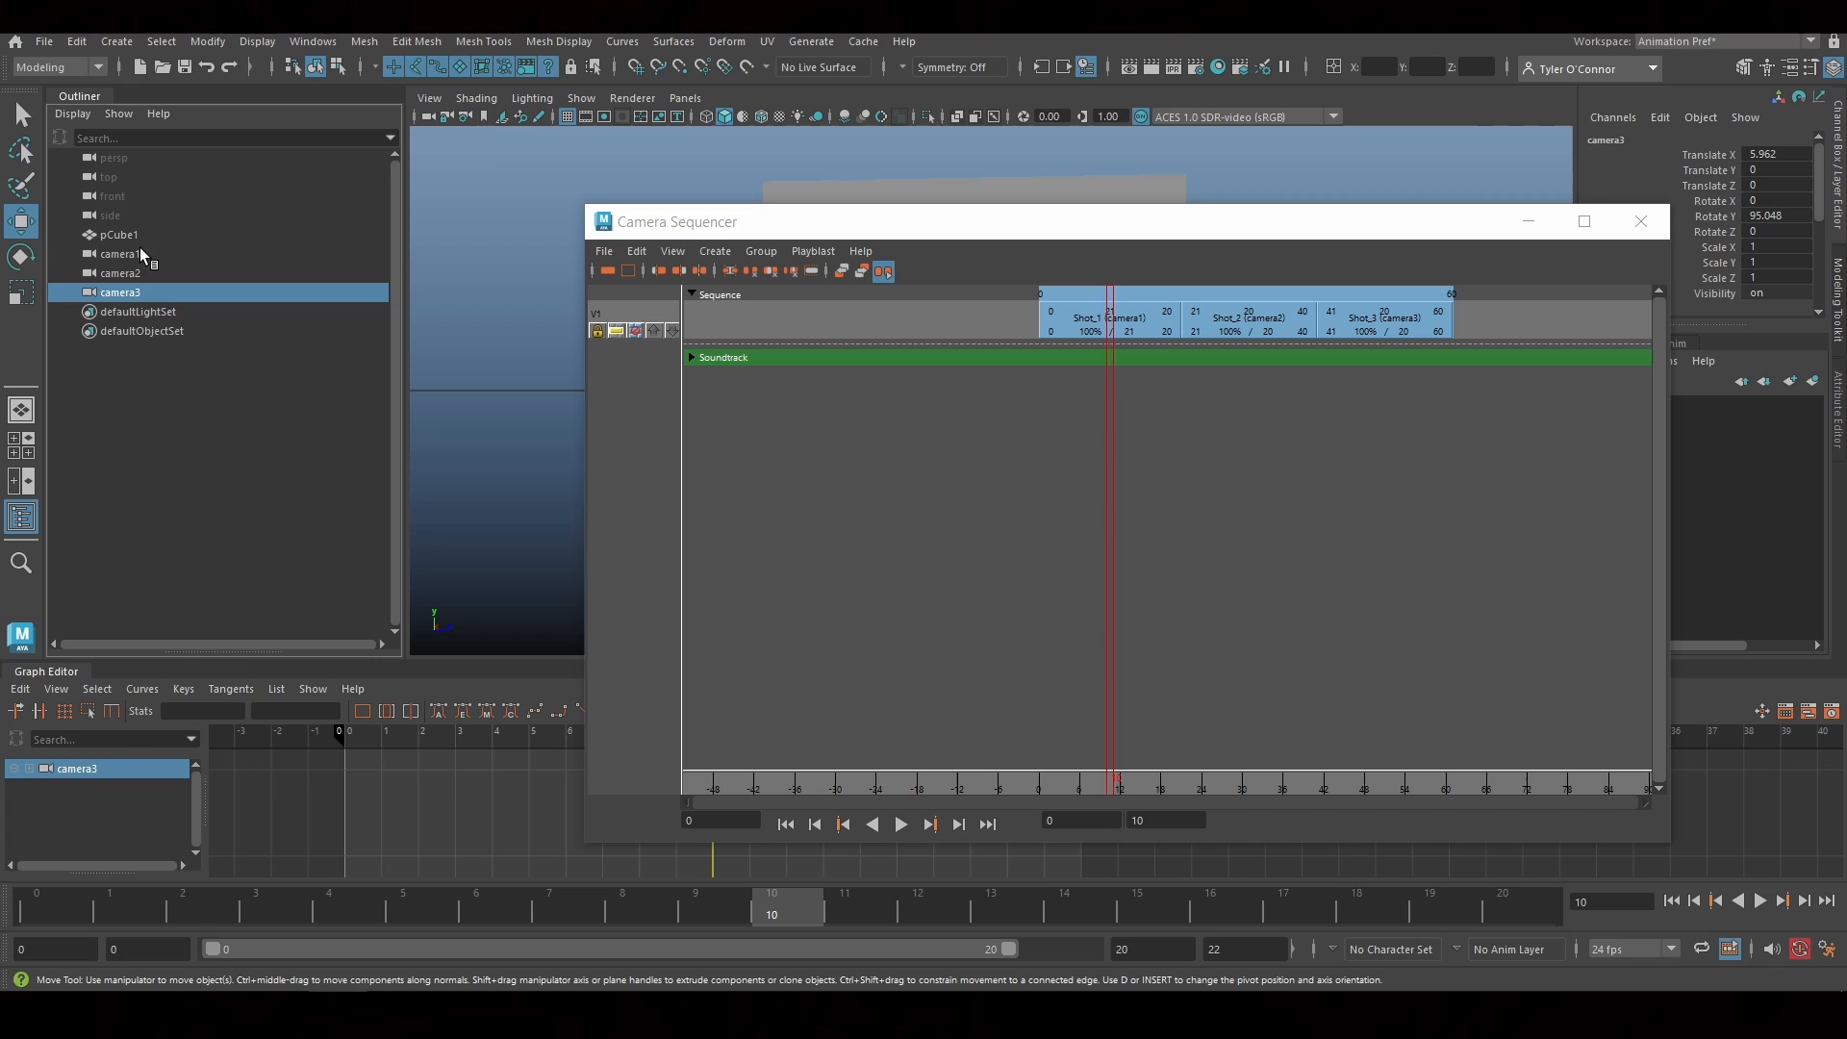
Create an ubercam for the three-shot sequence, select it in the Outliner, and dismiss the sequencer
click(119, 254)
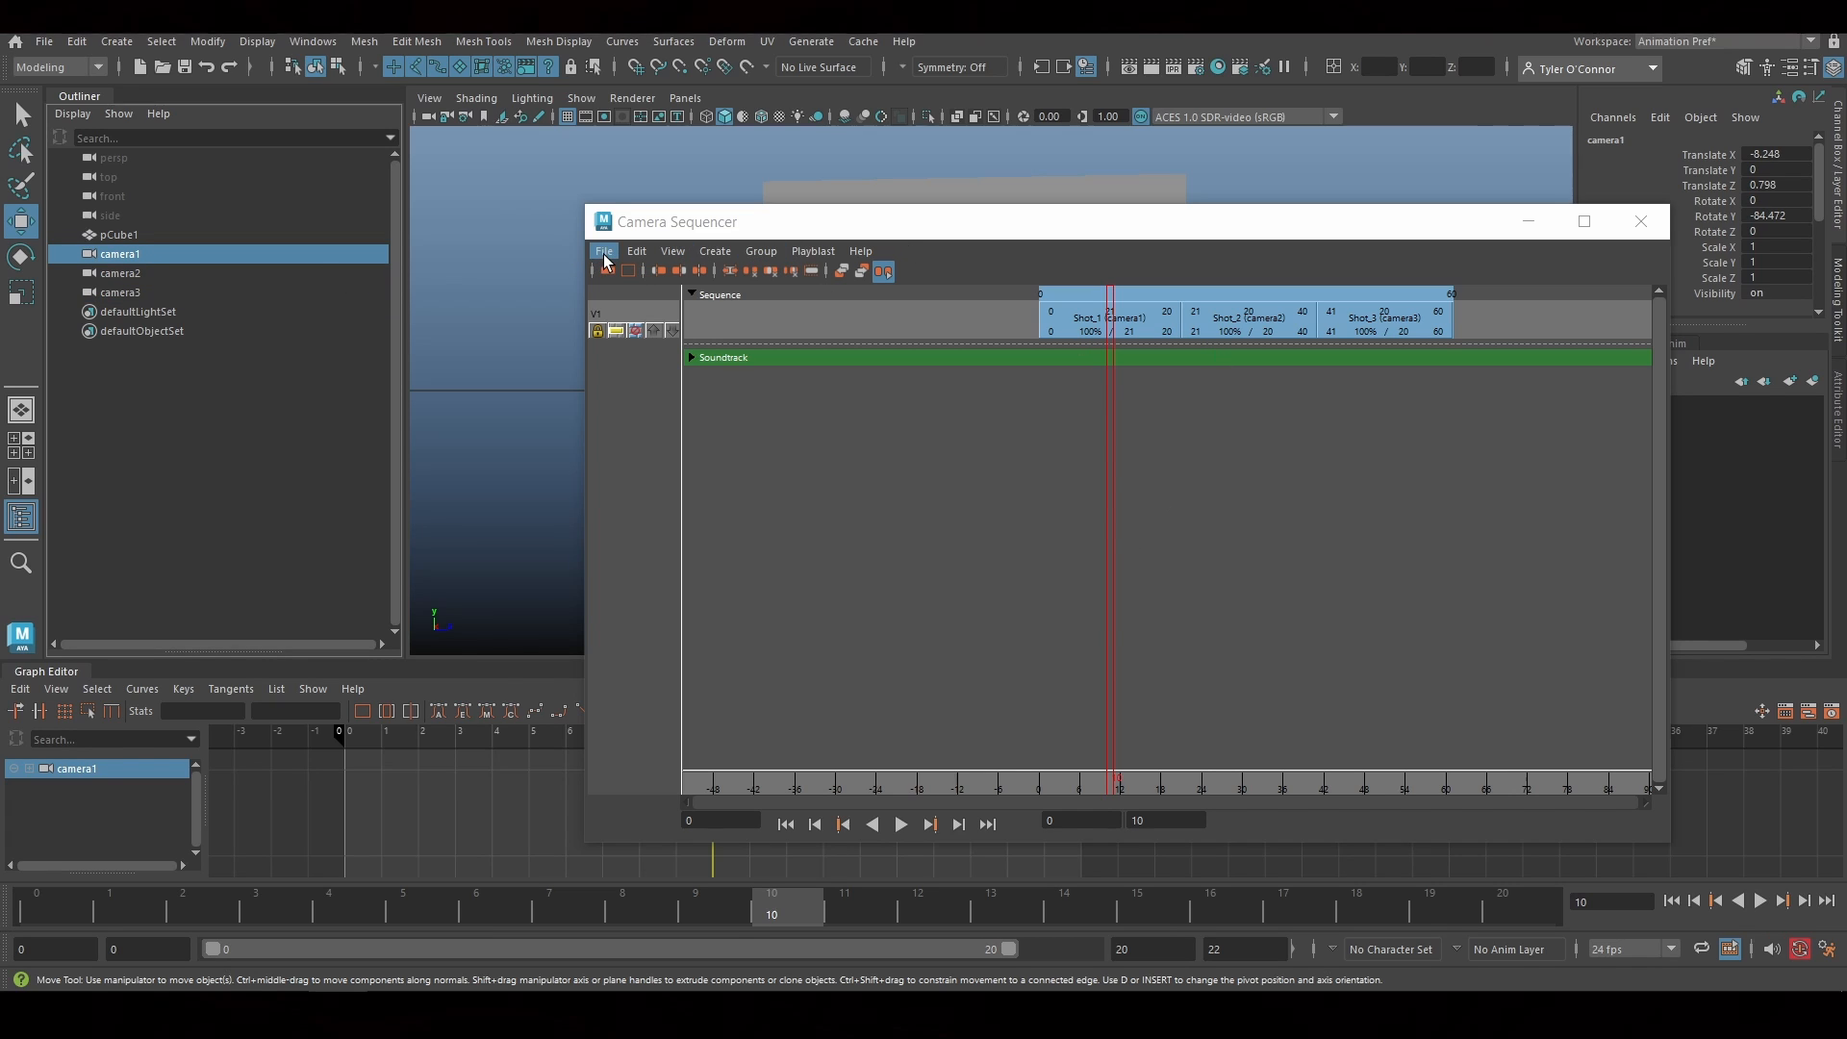
click(715, 250)
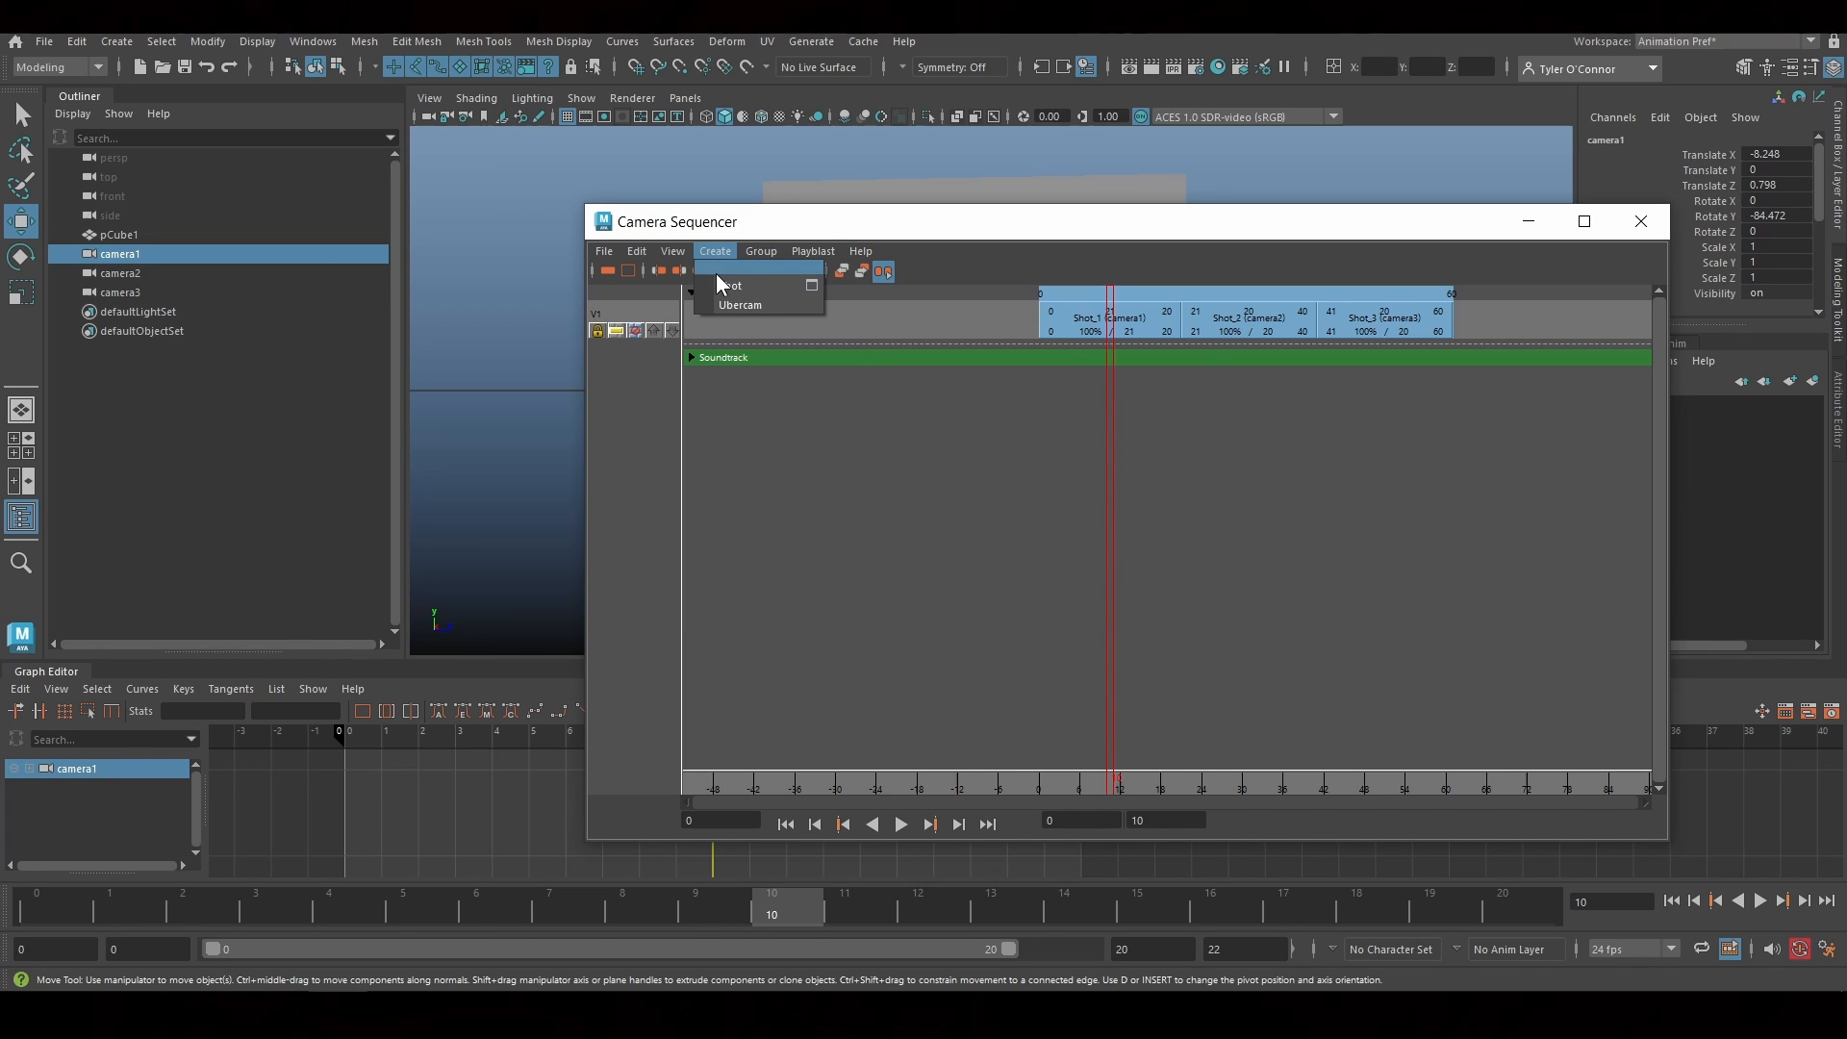
click(738, 304)
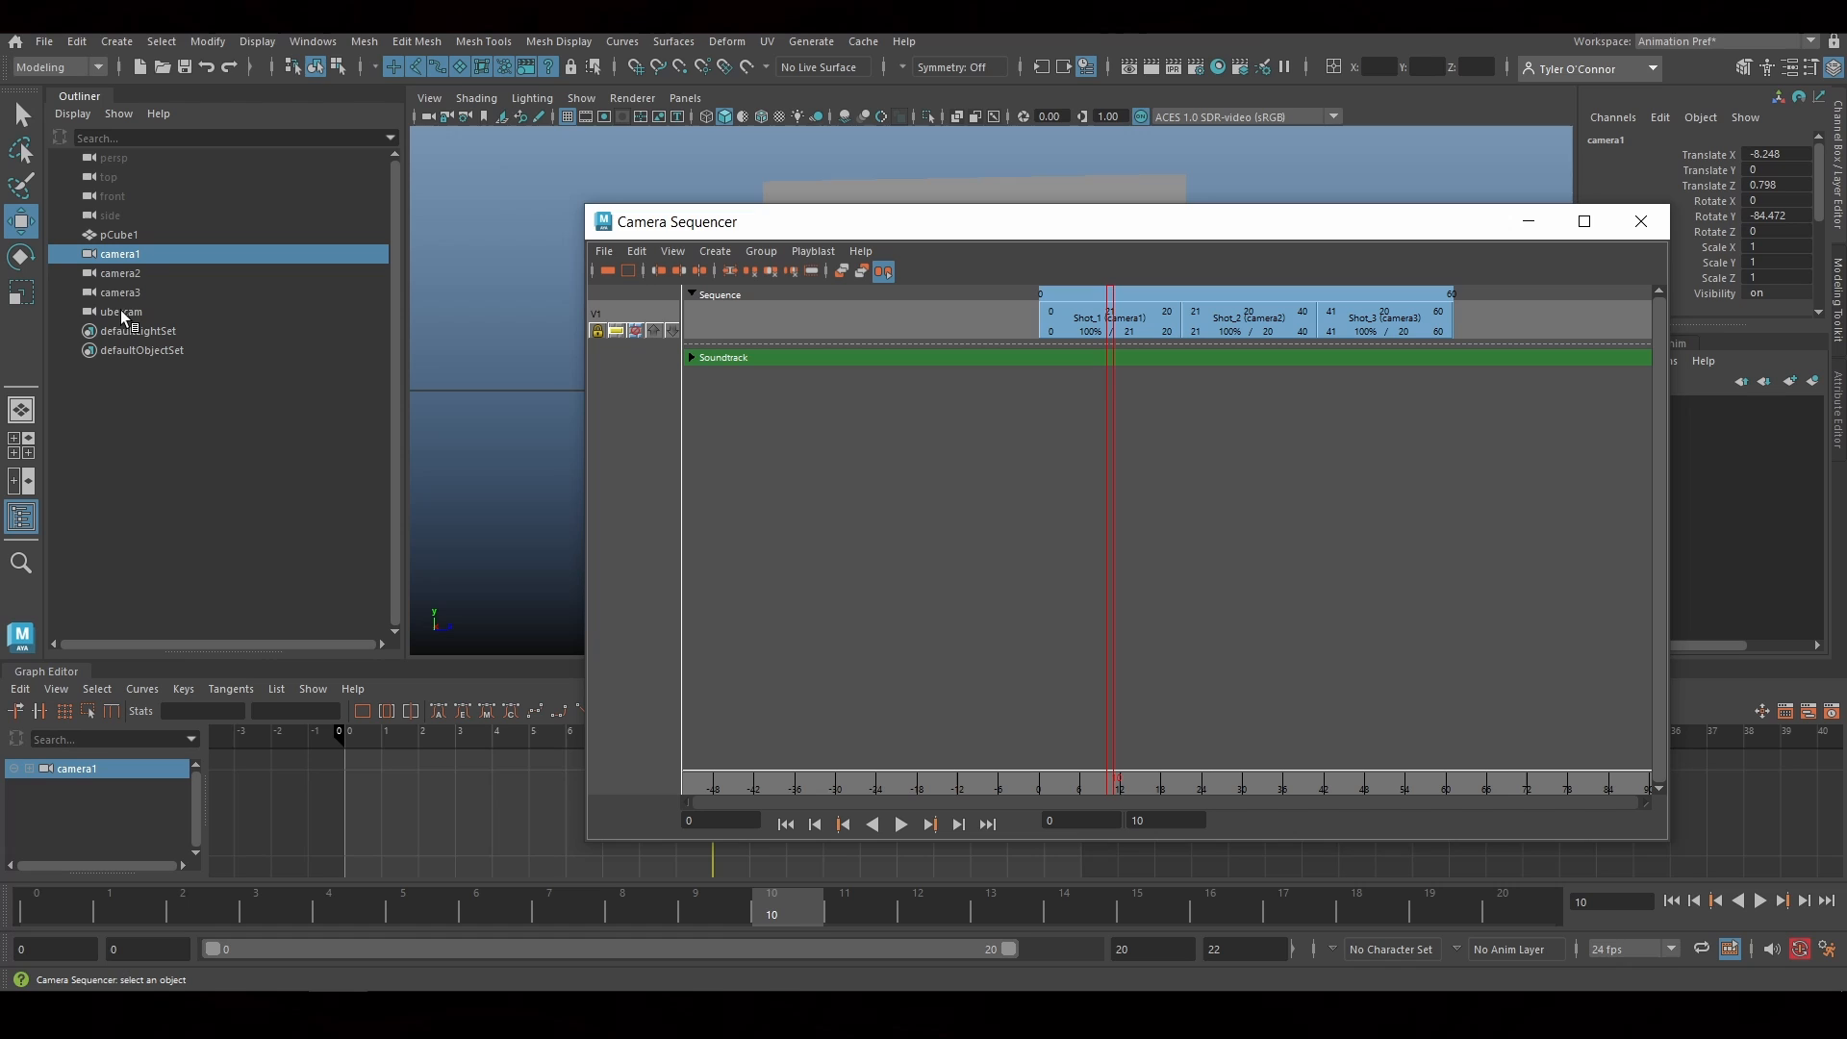
click(119, 312)
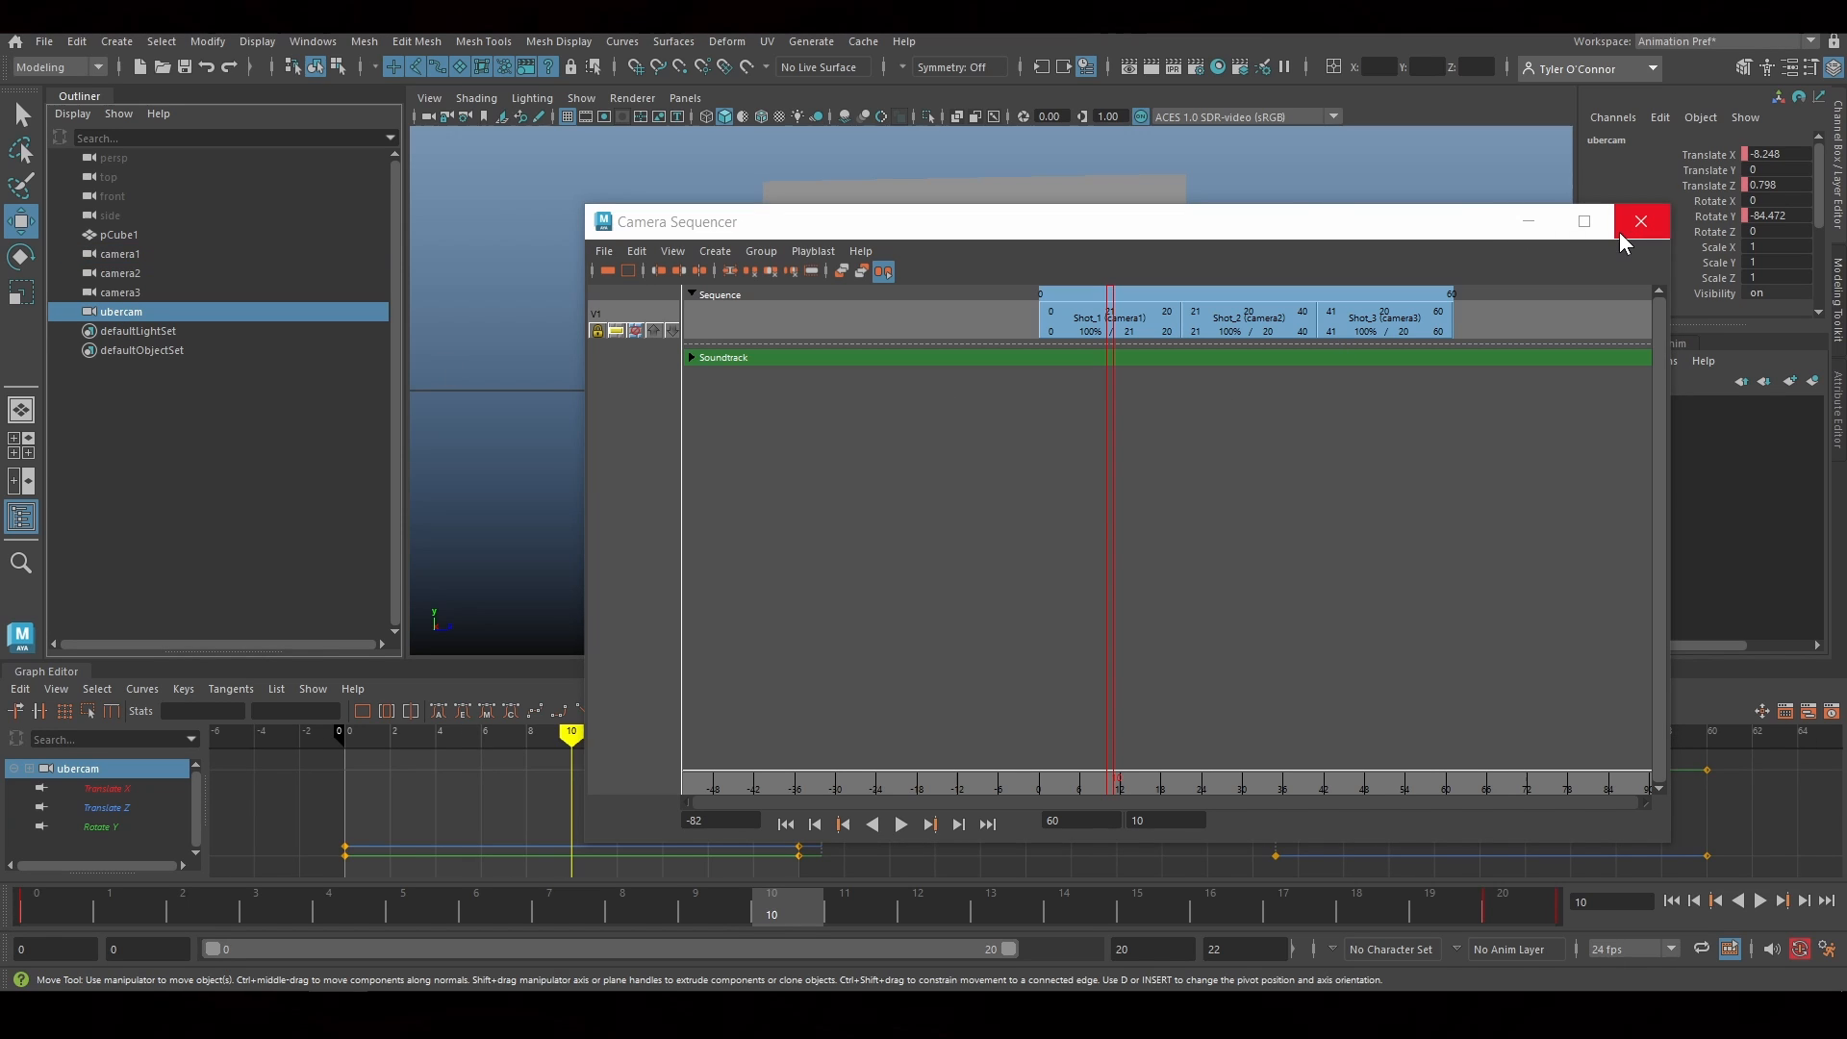
click(1639, 221)
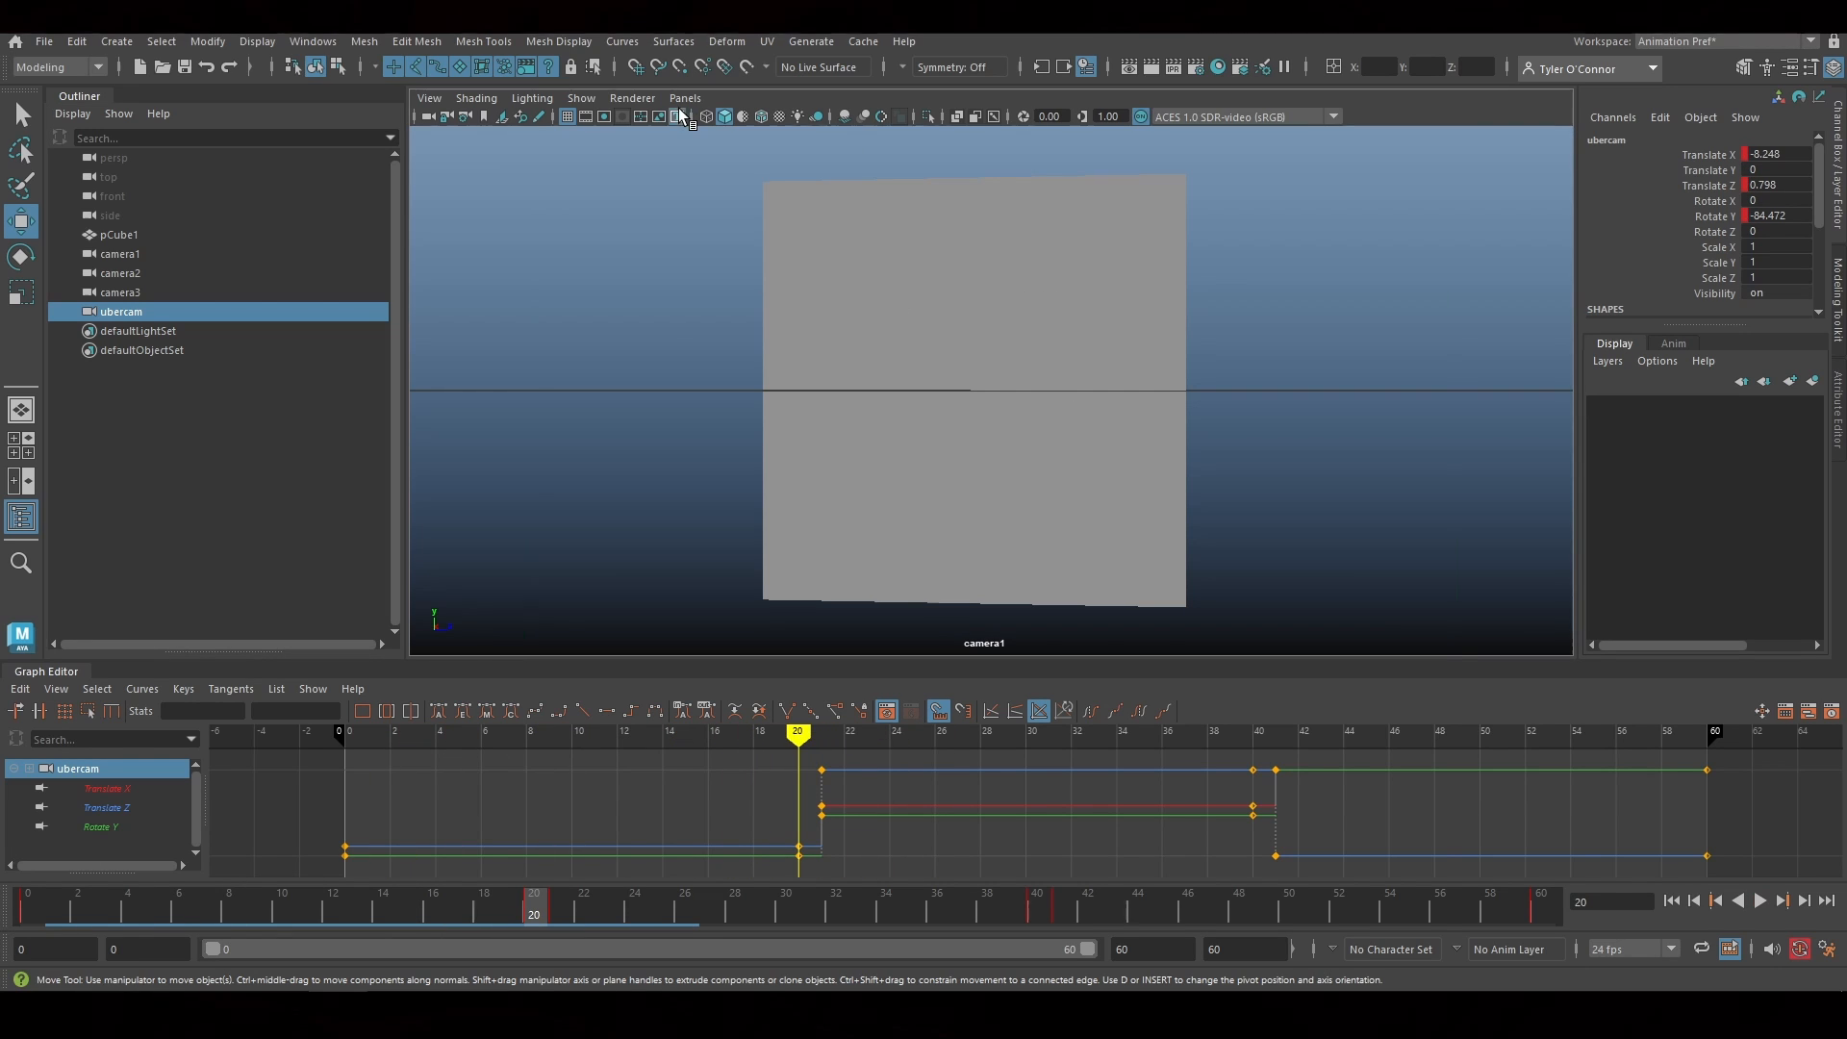
Look through the ubercam in the main viewport via Panels > Perspective
click(684, 98)
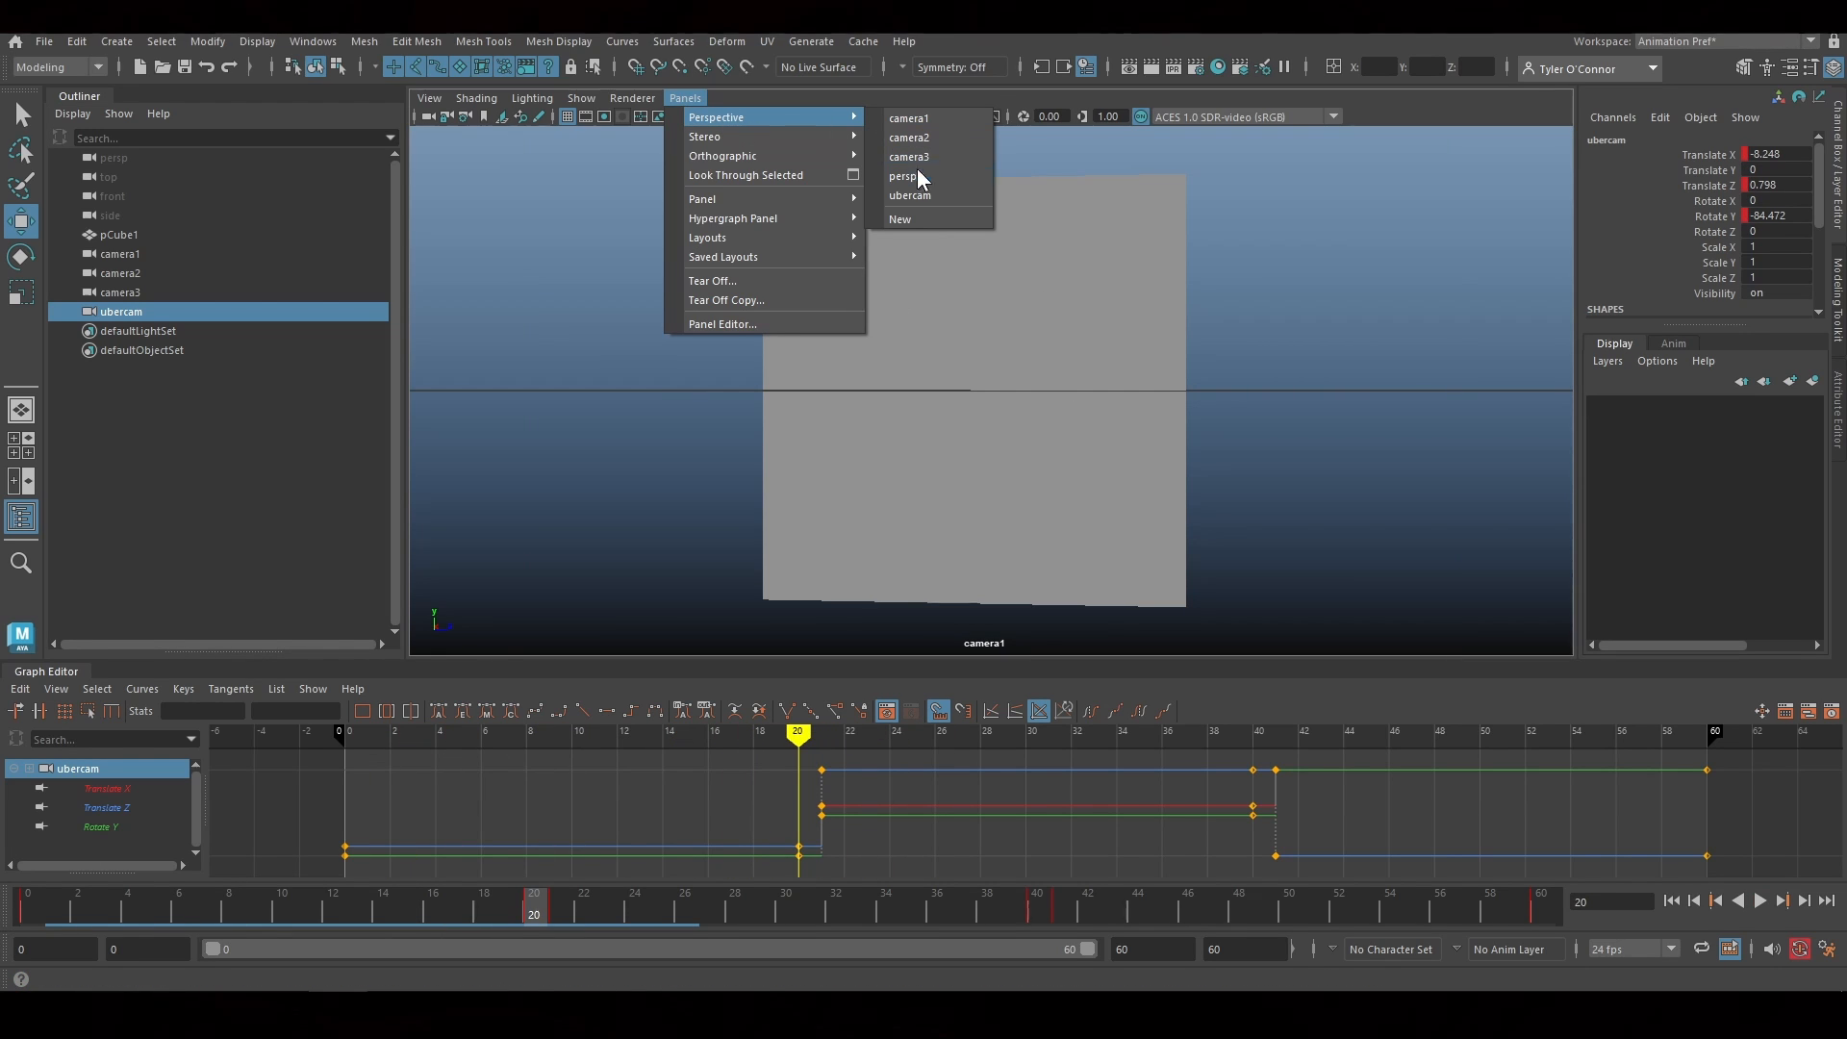
click(910, 194)
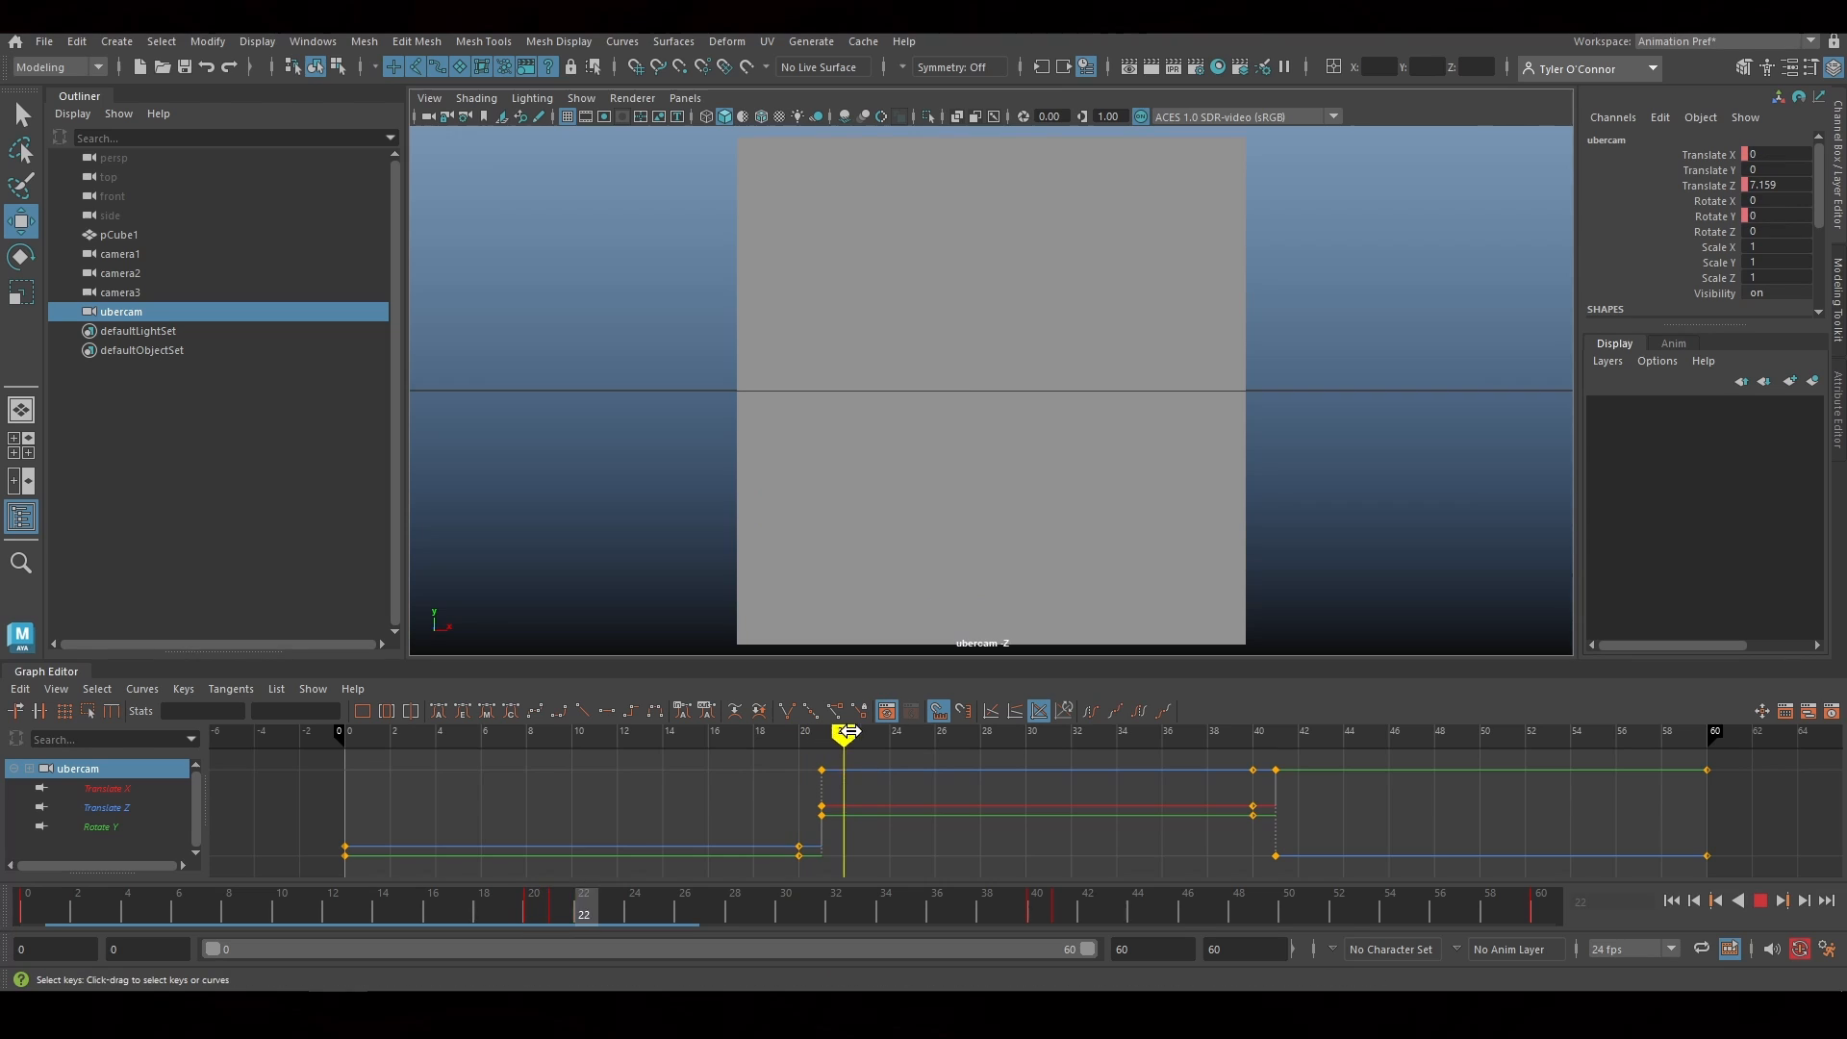